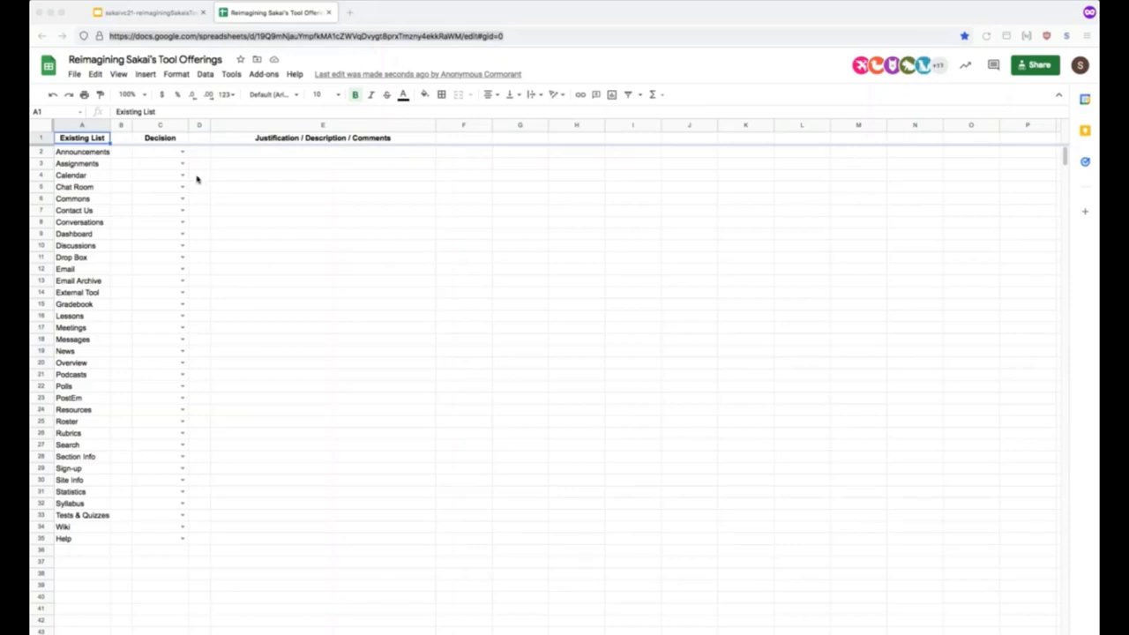
mouse_move(155, 152)
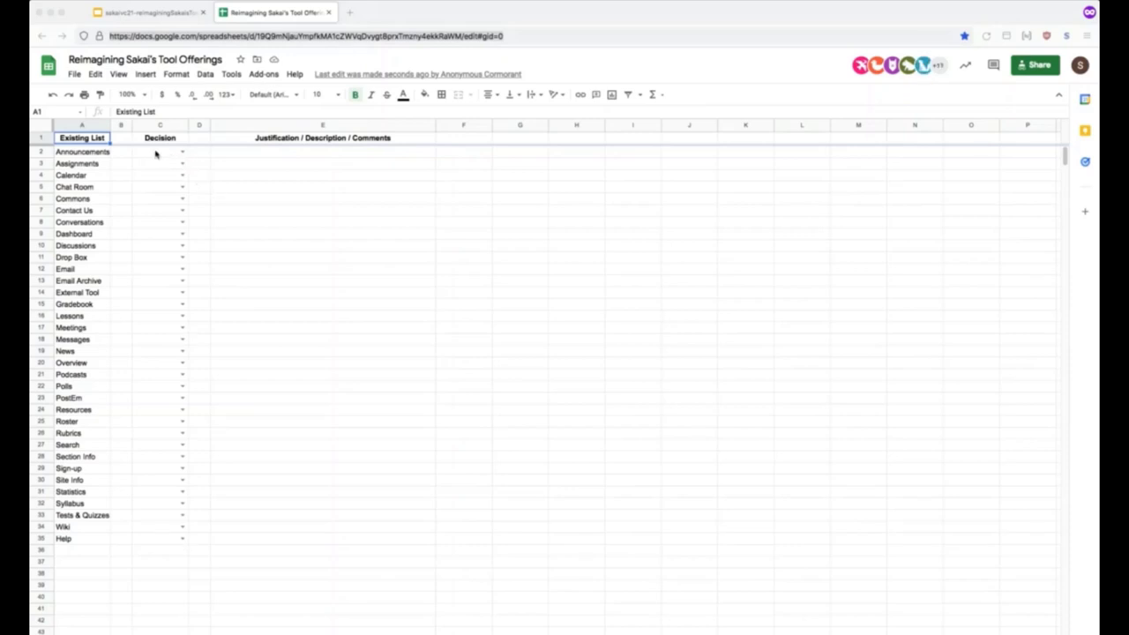
mouse_move(99, 201)
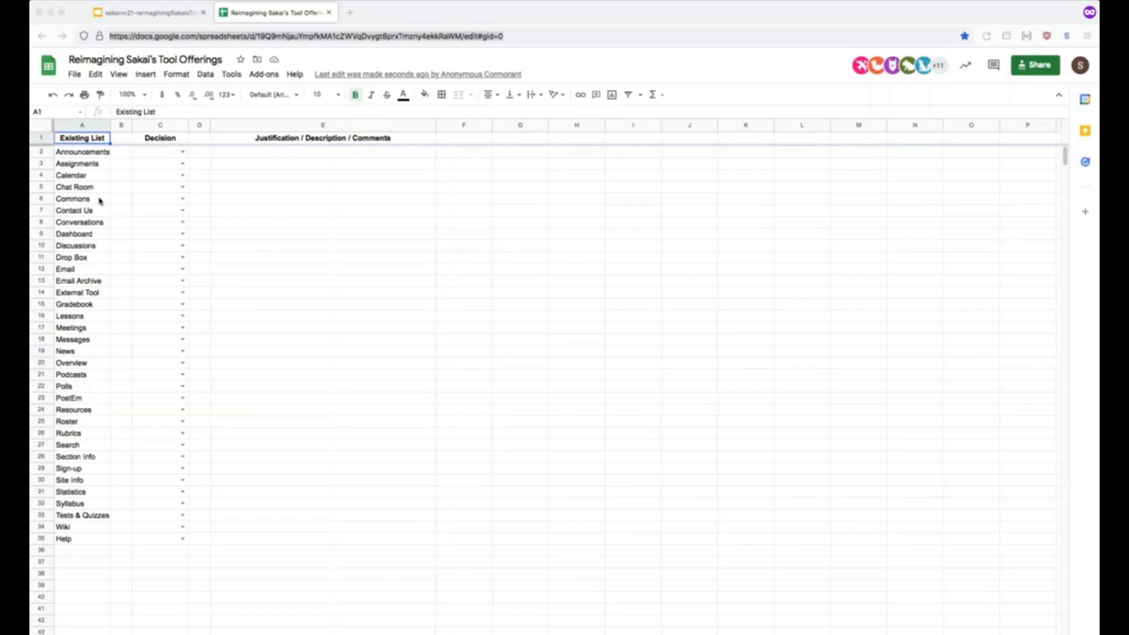
mouse_move(114, 261)
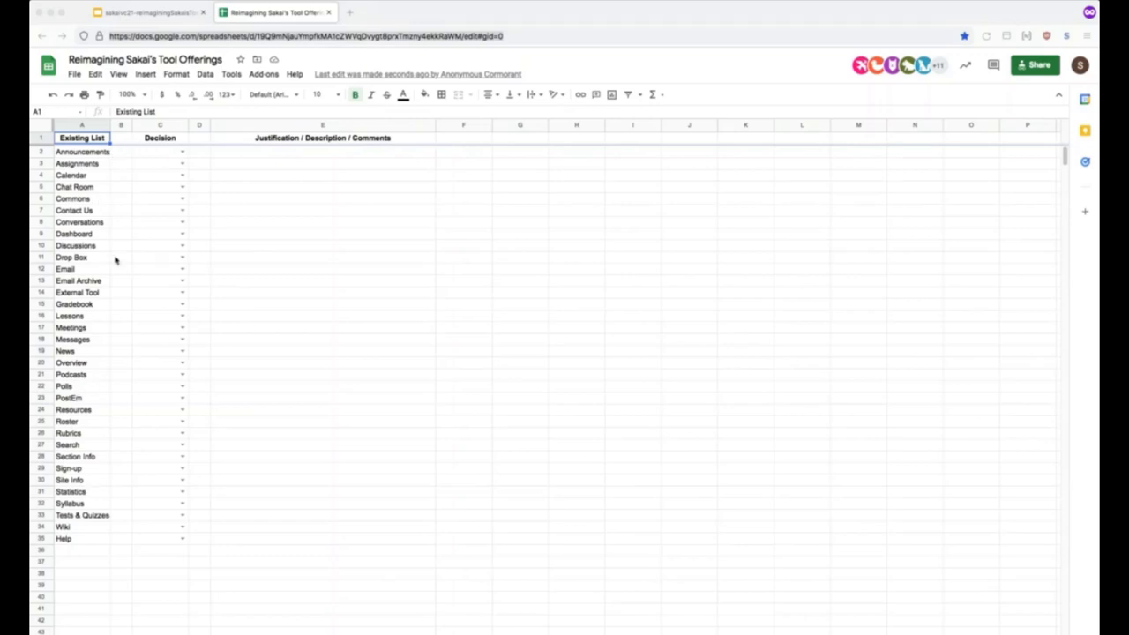
Review the Keep/Change/Remove decision choices and comments cell for Announcements.
left_click(184, 152)
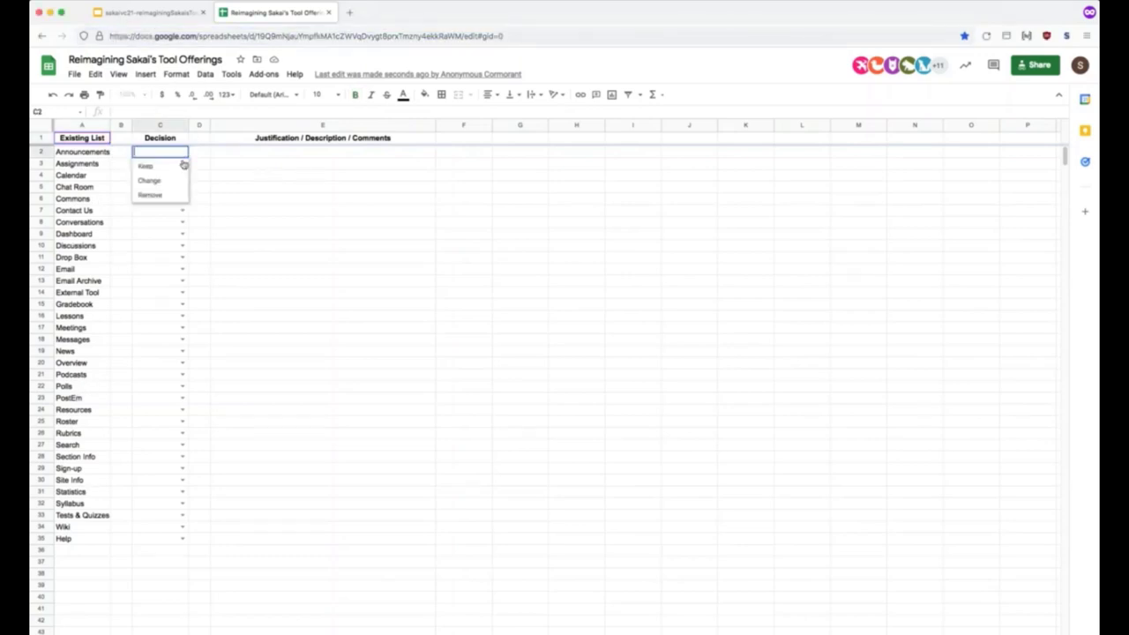
left_click(323, 152)
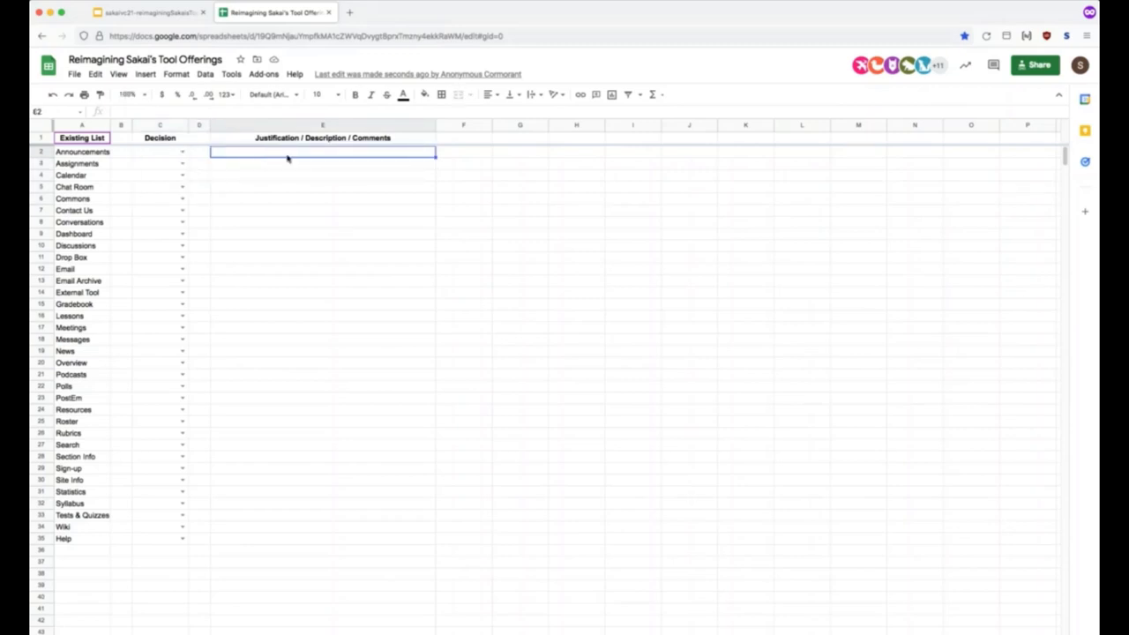
mouse_move(321, 274)
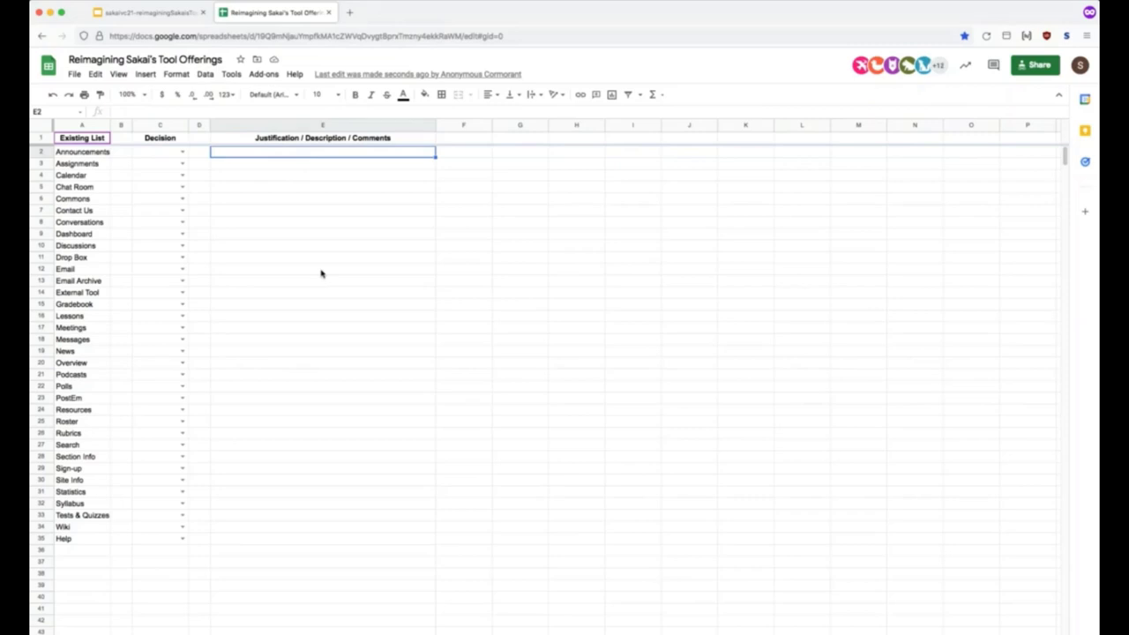
mouse_move(360, 299)
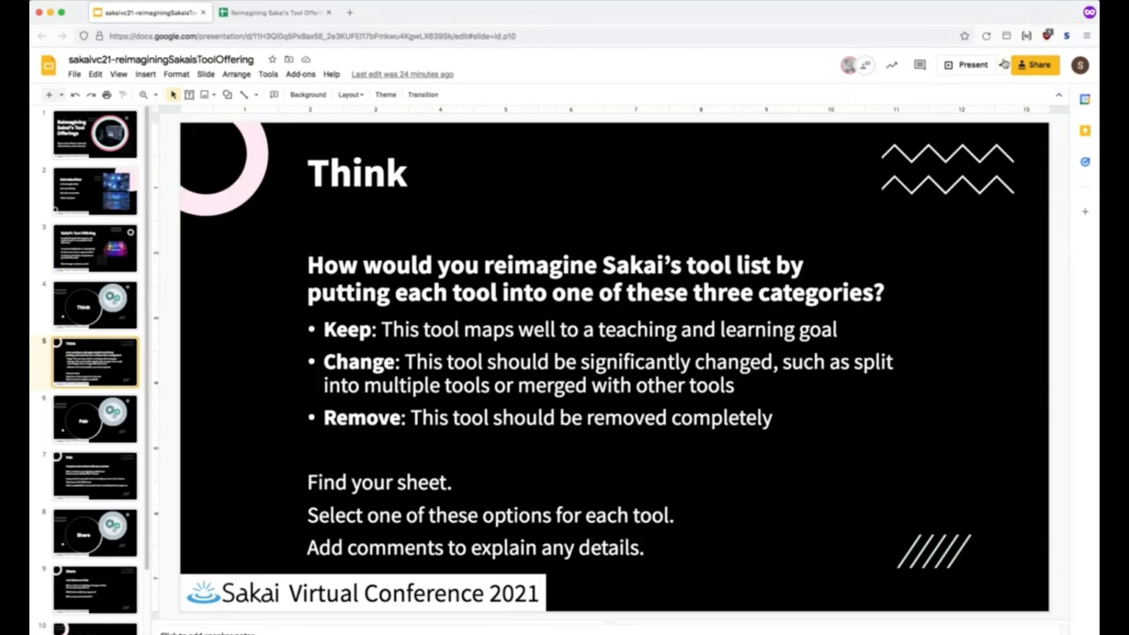
left_click(276, 12)
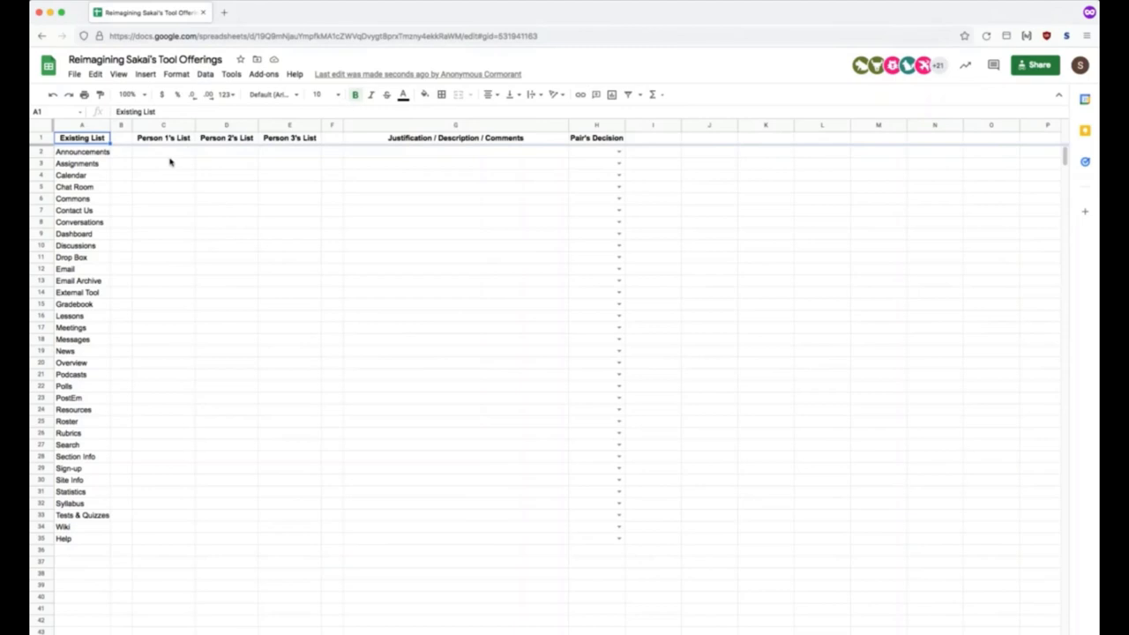
mouse_move(283, 157)
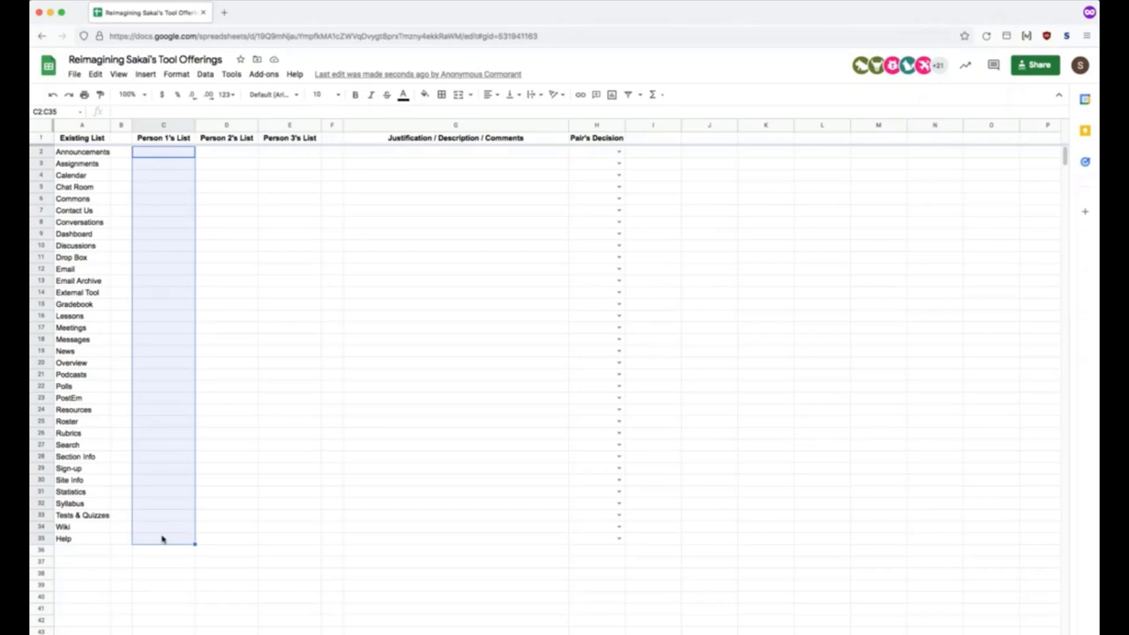
mouse_move(198, 210)
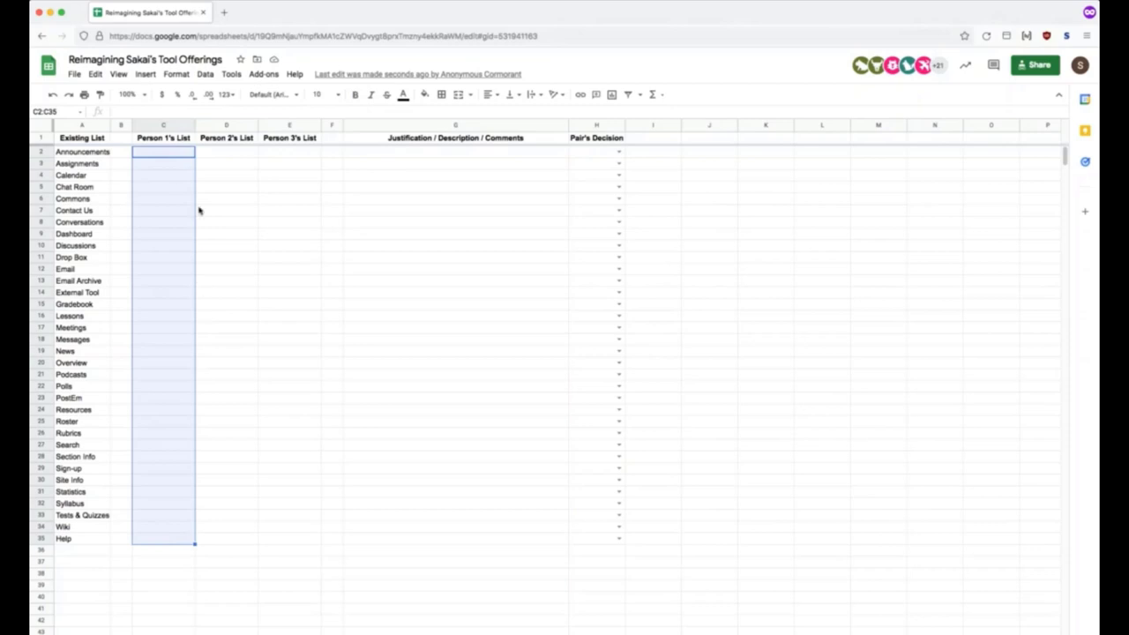
mouse_move(228, 182)
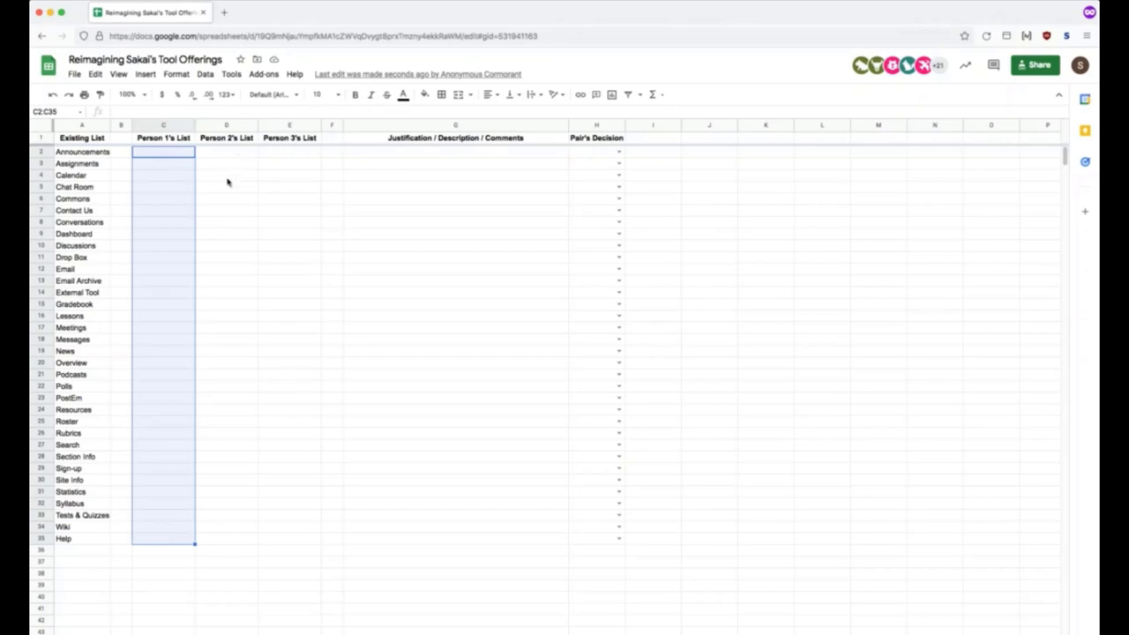
left_click(226, 174)
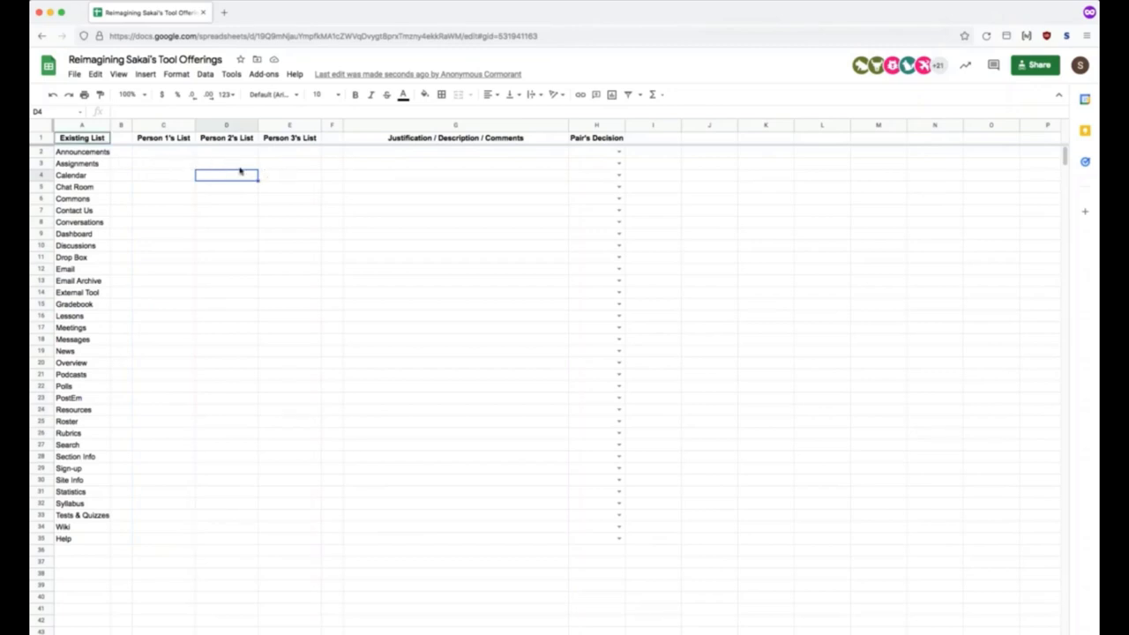
mouse_move(261, 166)
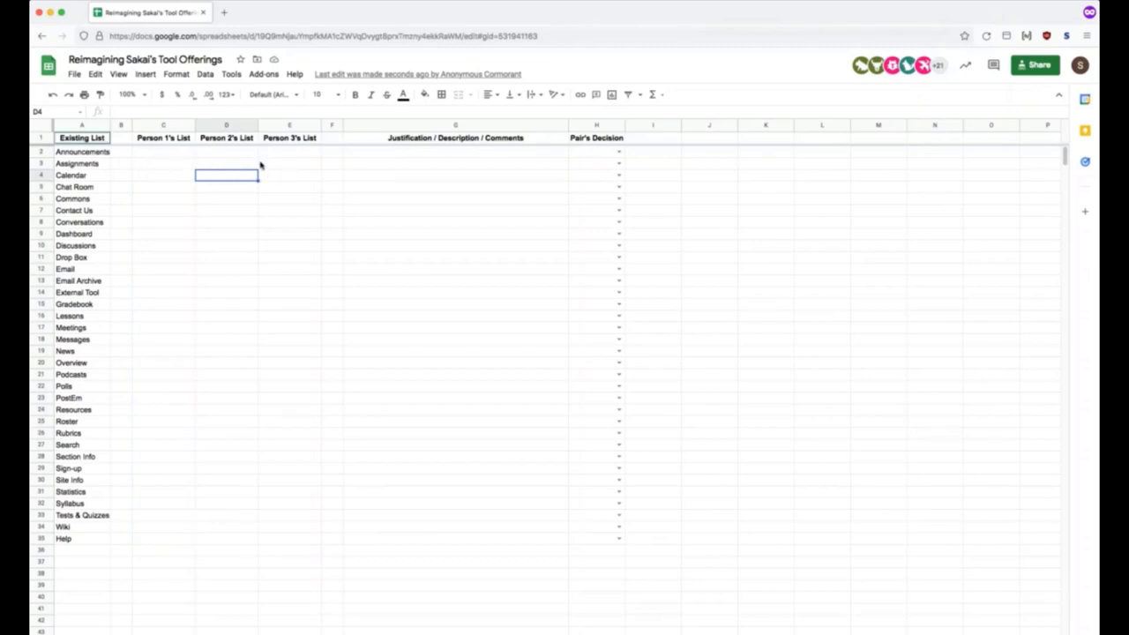
mouse_move(452, 190)
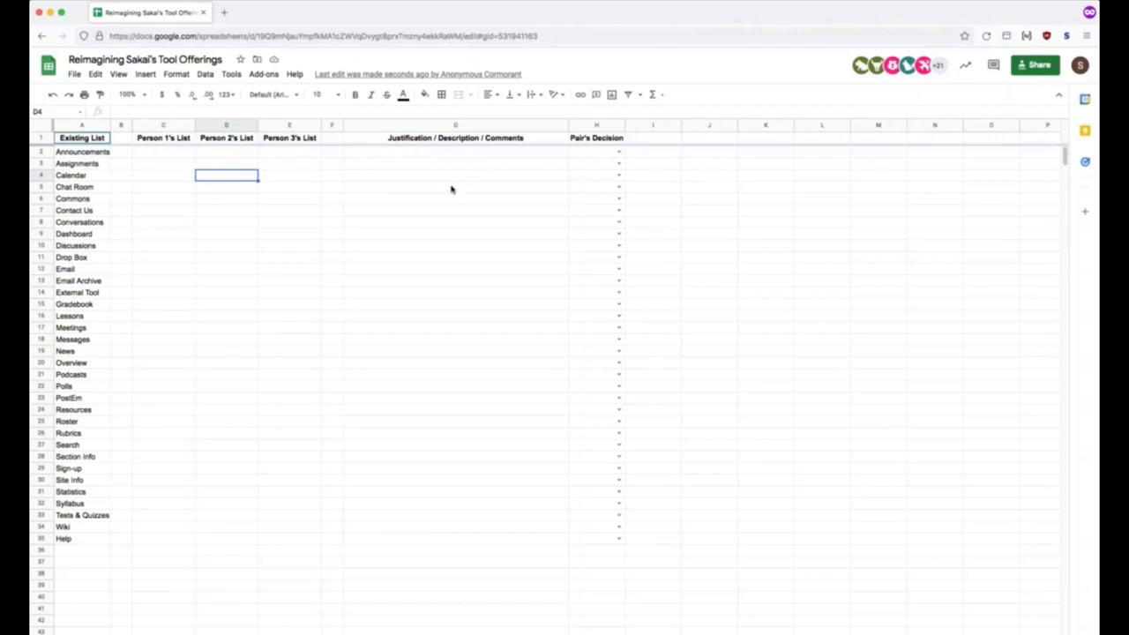
mouse_move(558, 192)
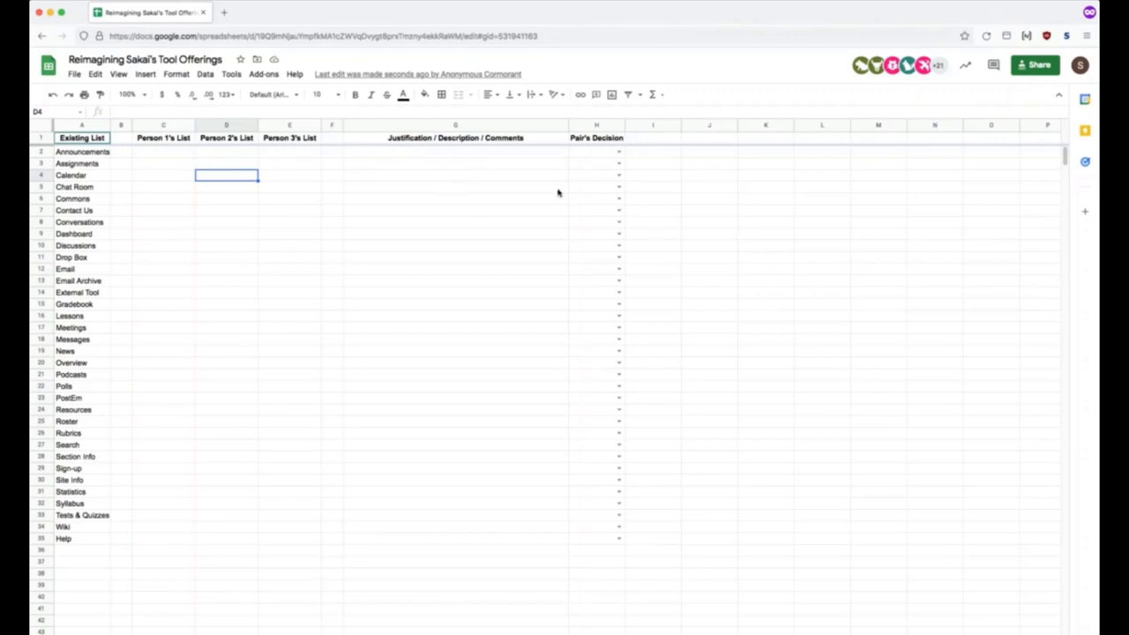
mouse_move(607, 157)
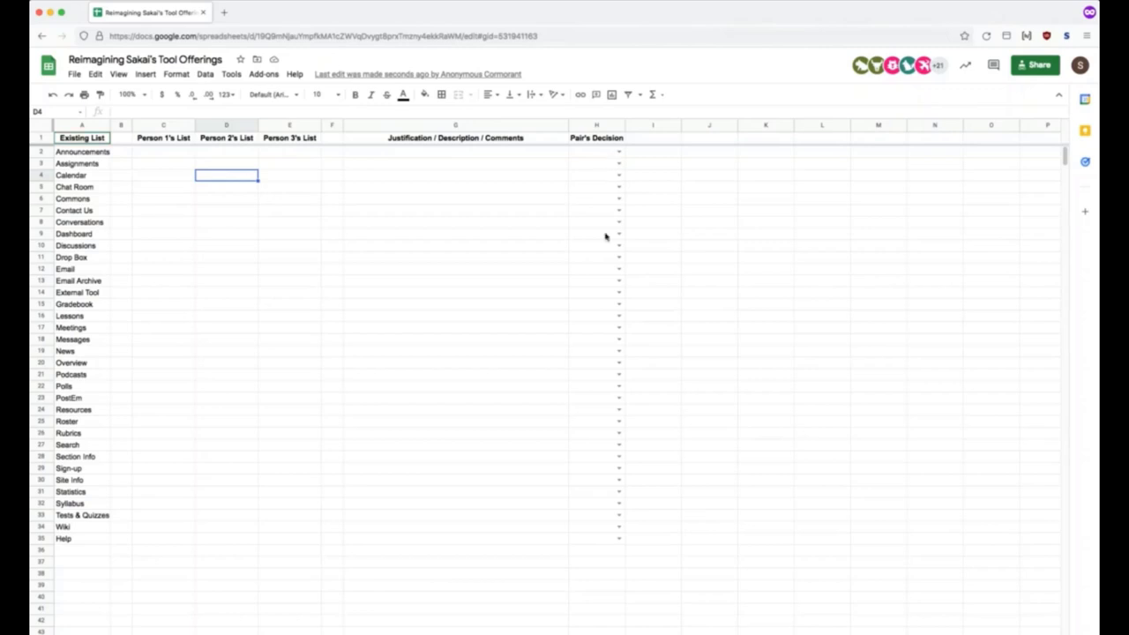
left_click(596, 152)
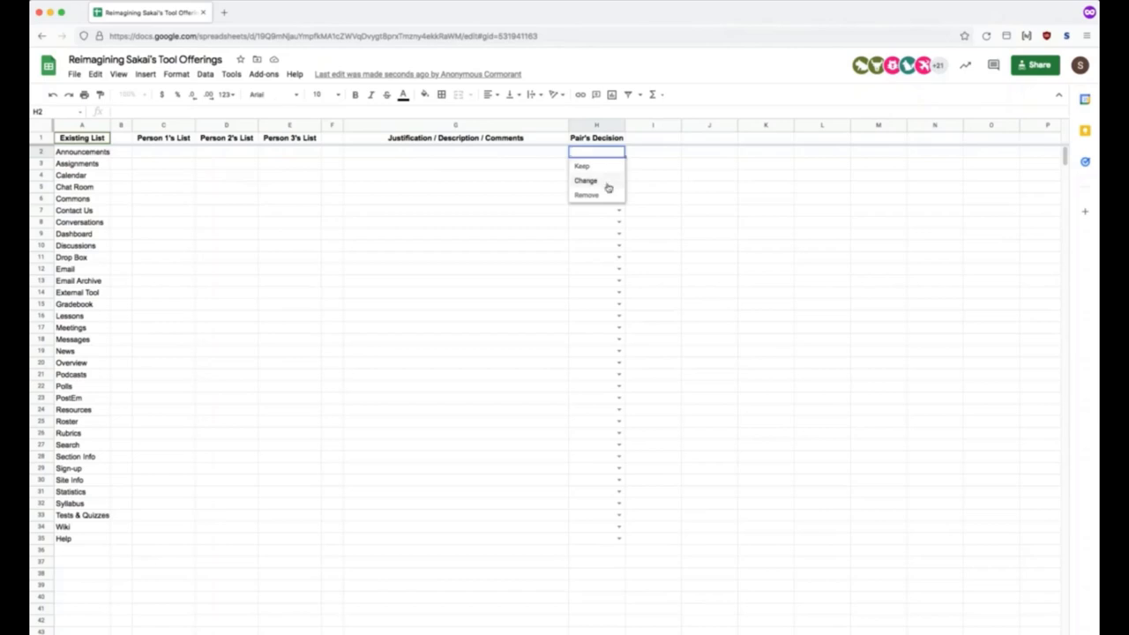
left_click(456, 187)
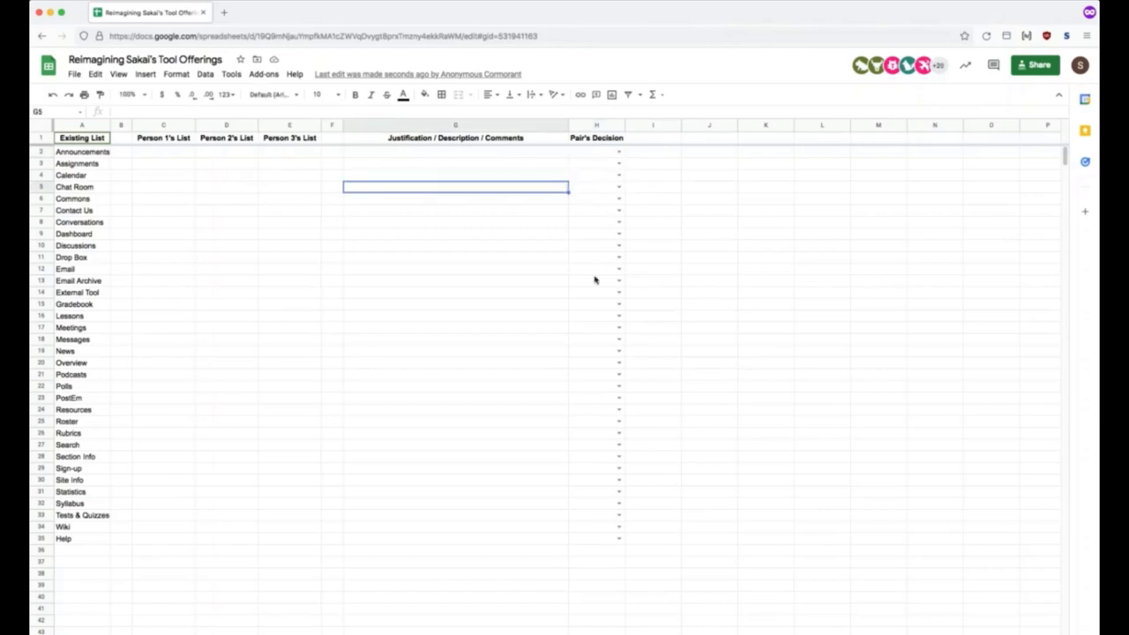
mouse_move(593, 247)
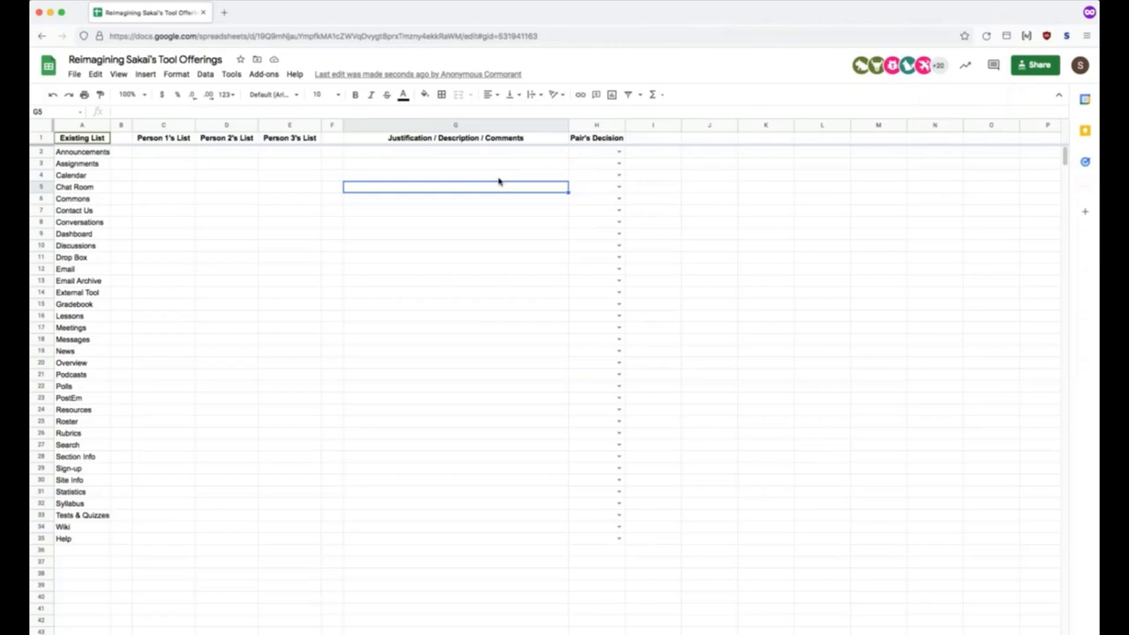
mouse_move(491, 350)
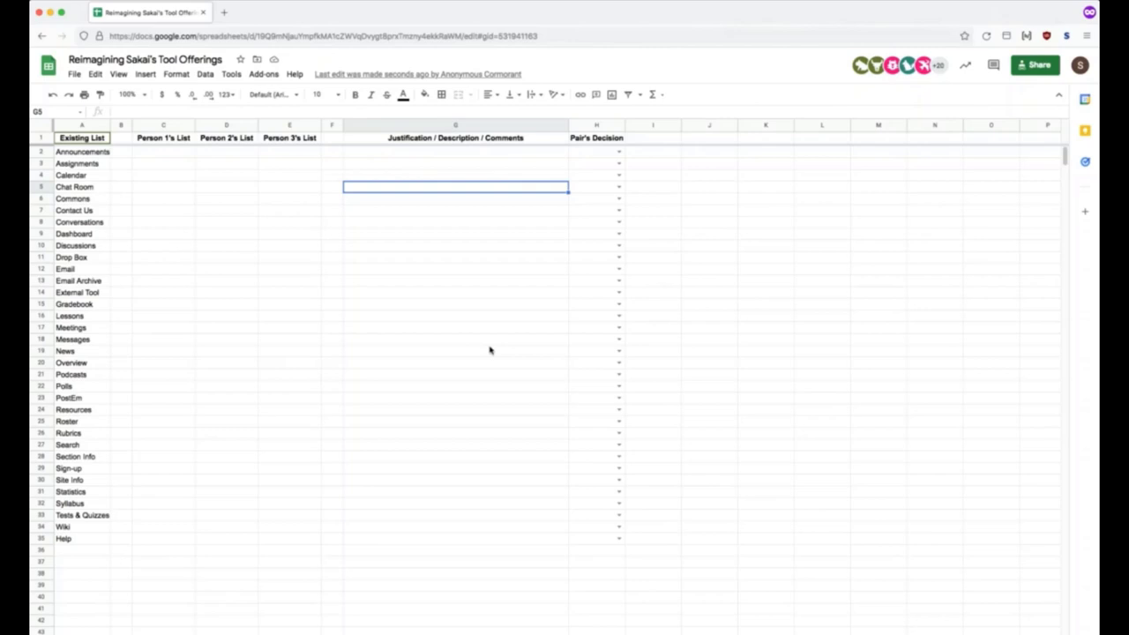
mouse_move(483, 566)
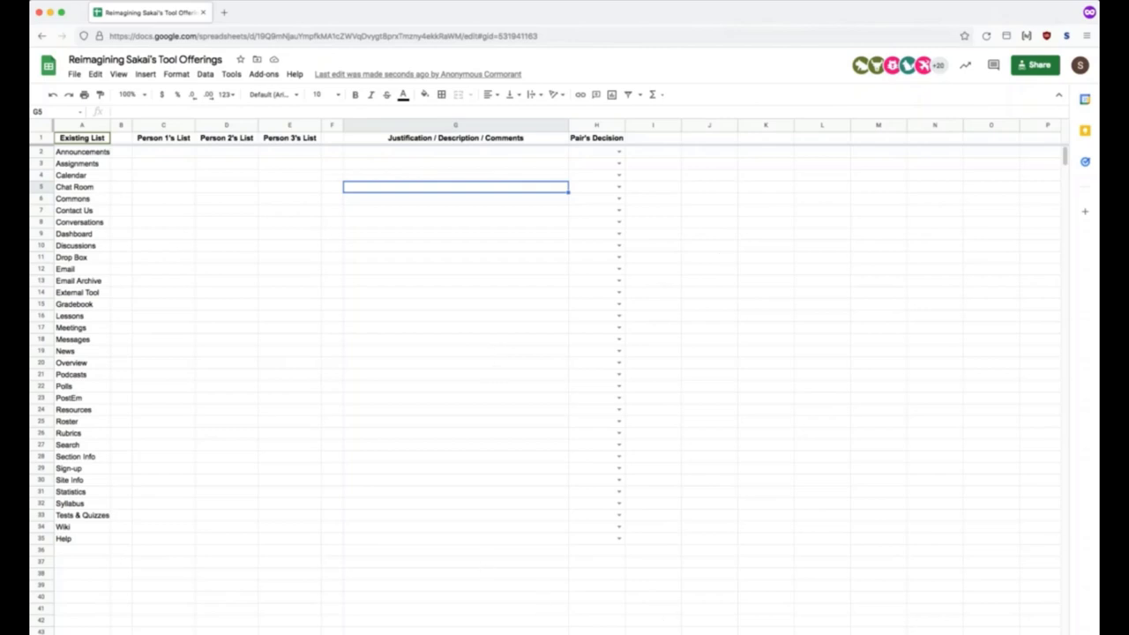
left_click(144, 10)
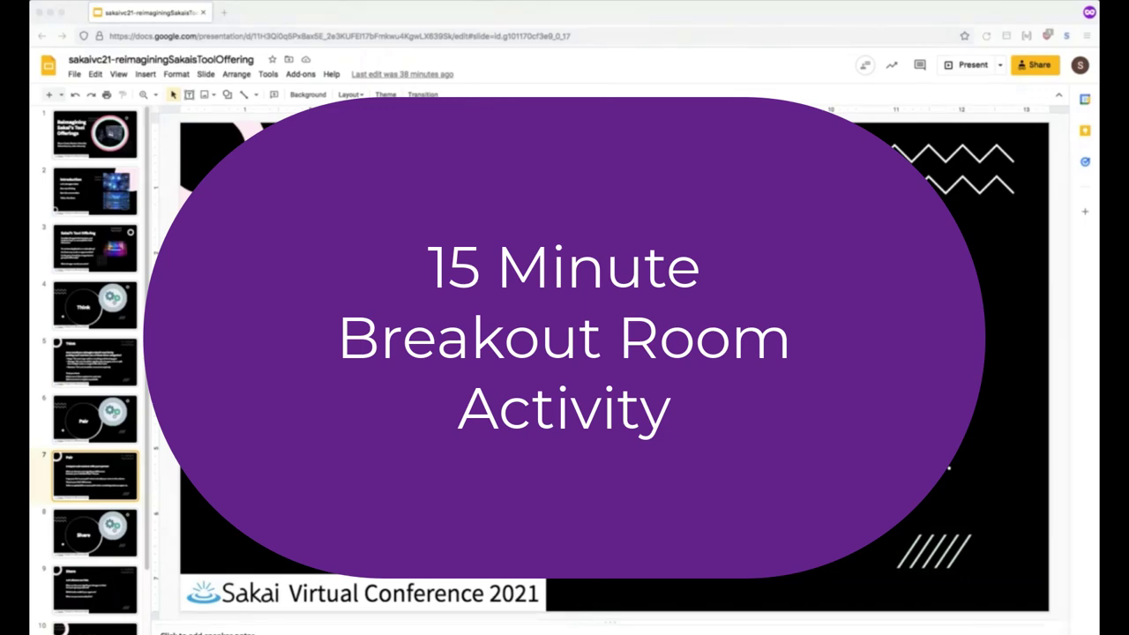
Switch back to the Google Slides presentation from the group sheet.
left_click(274, 10)
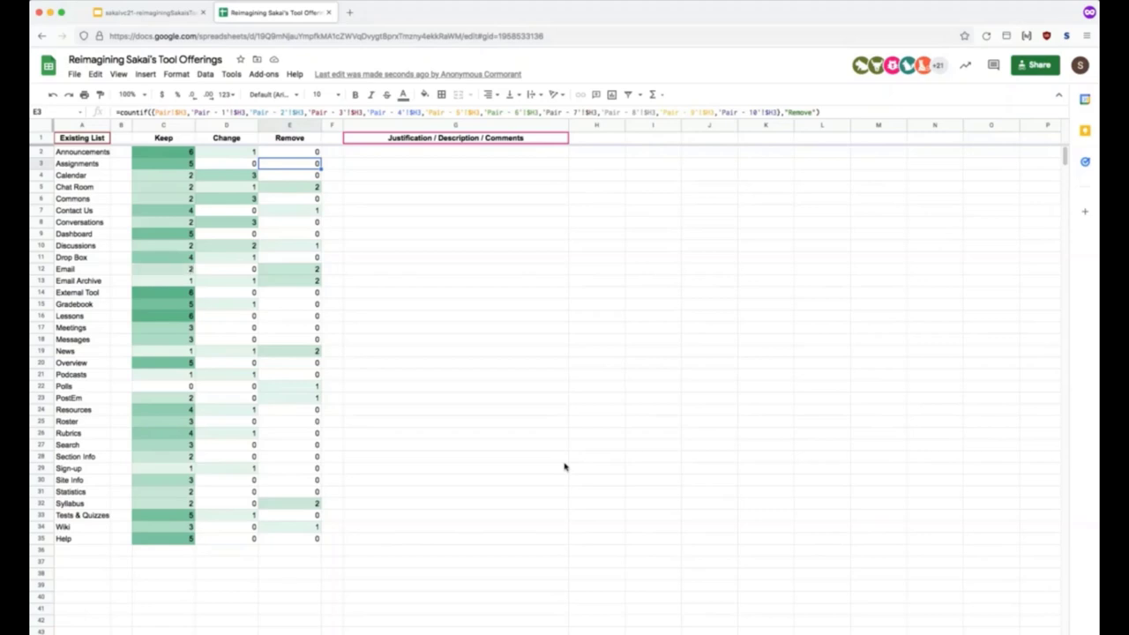
mouse_move(384, 159)
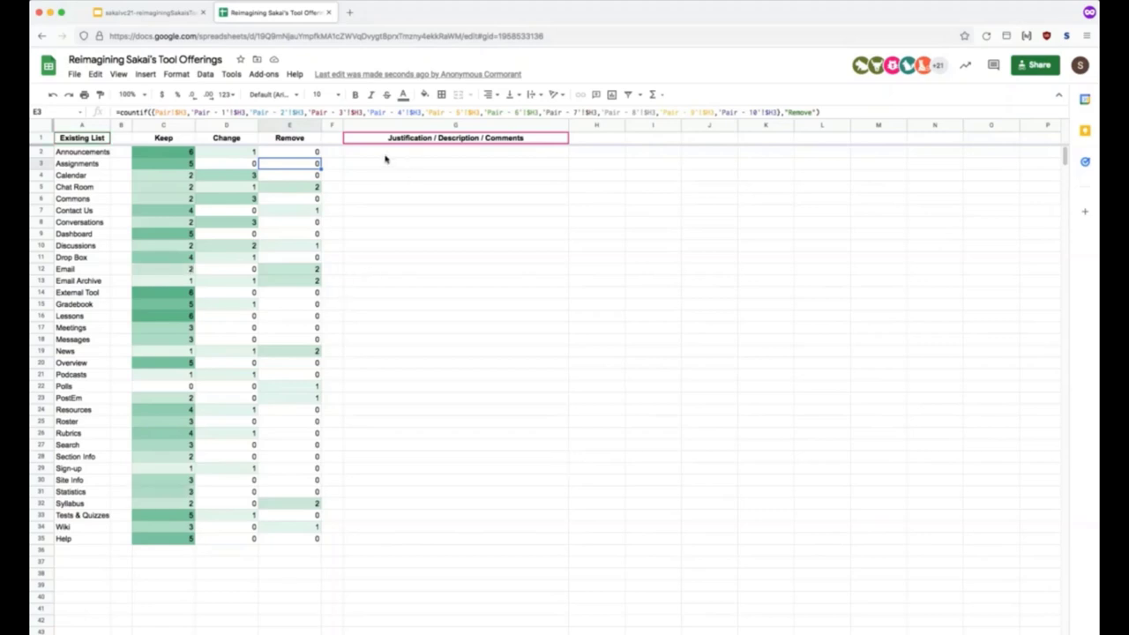
left_click(455, 152)
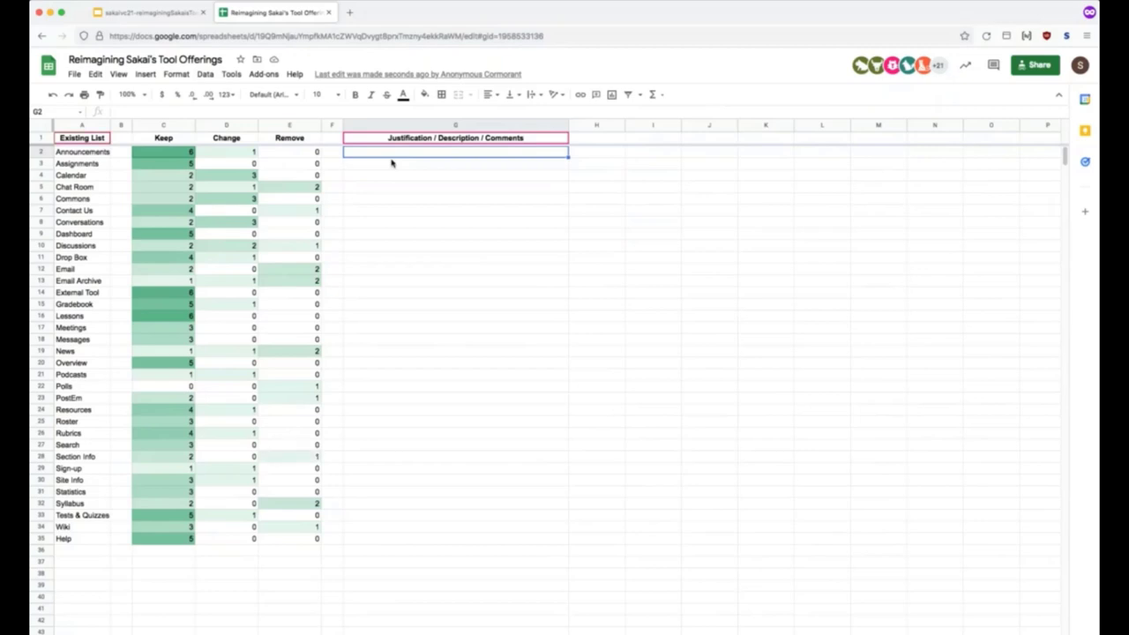
left_click(456, 187)
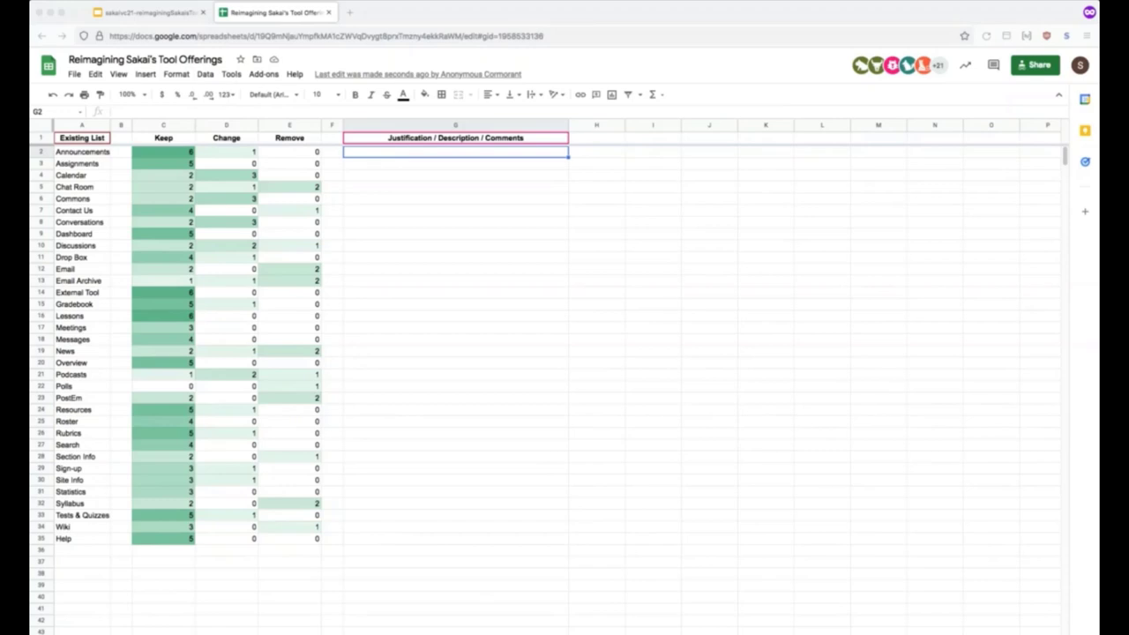
mouse_move(432, 212)
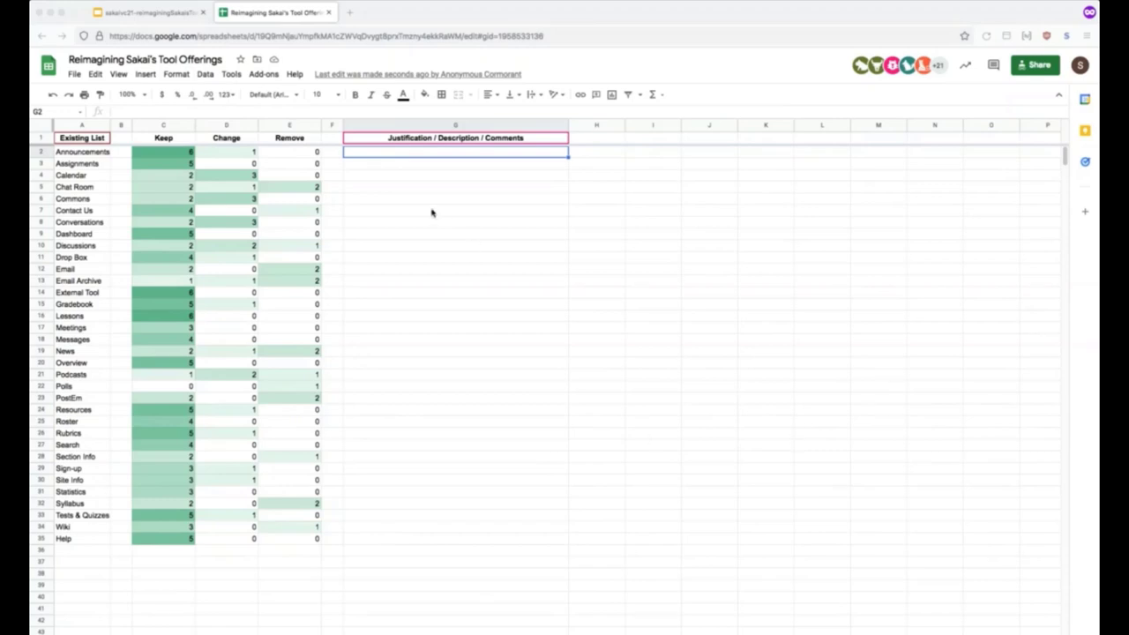
mouse_move(430, 189)
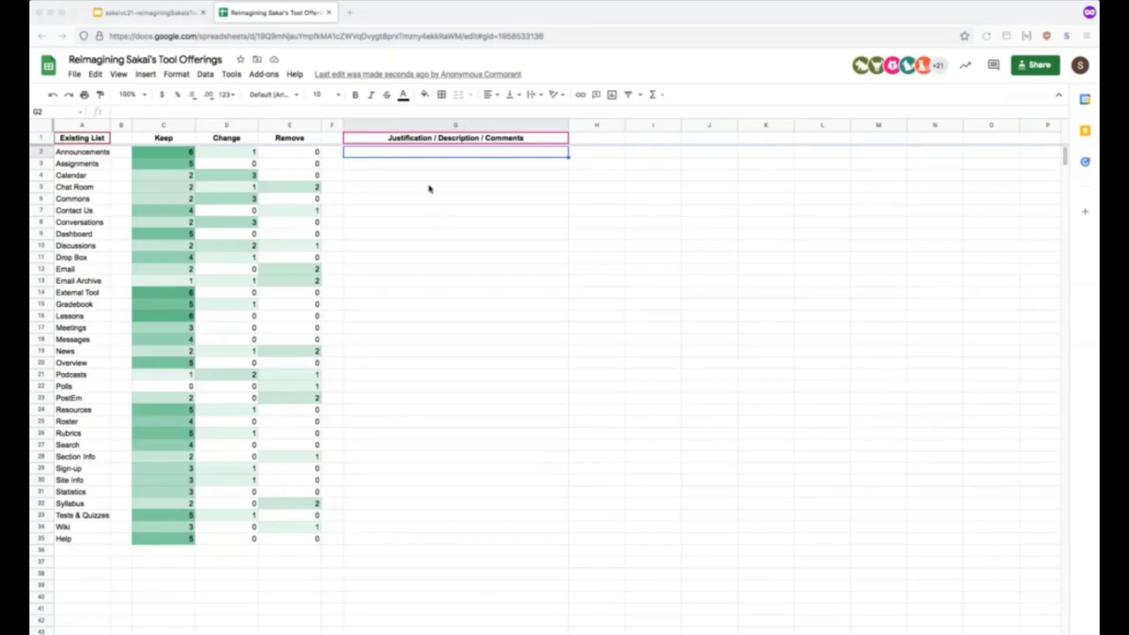
Enter 'Combine with Overview or Dashboard?' as the Calendar justification comment.
left_click(456, 174)
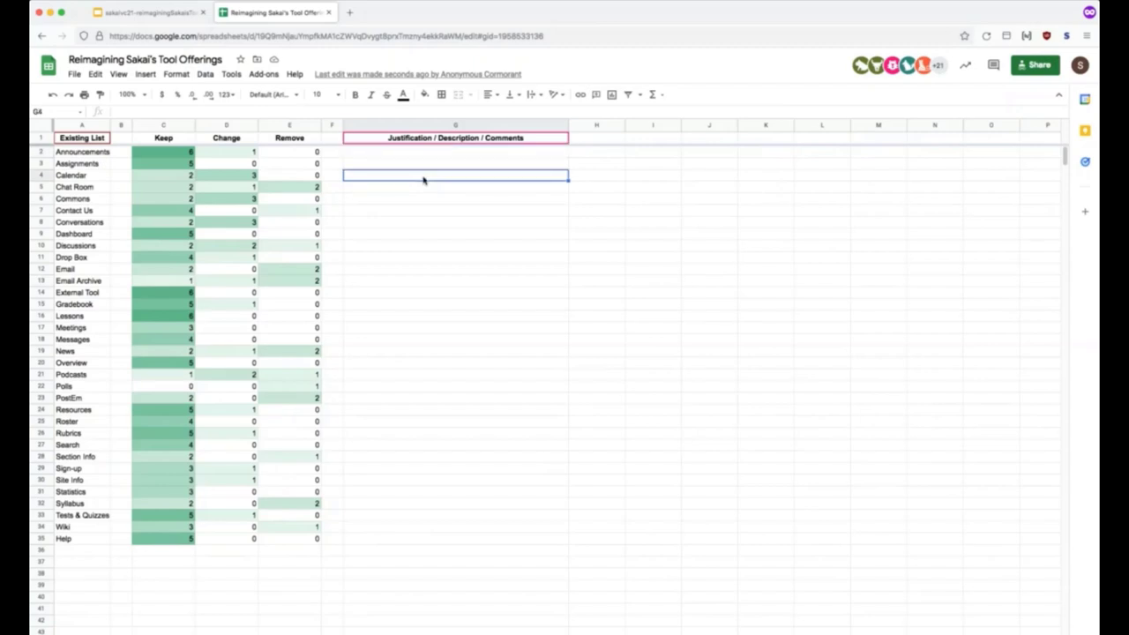
type("Combine")
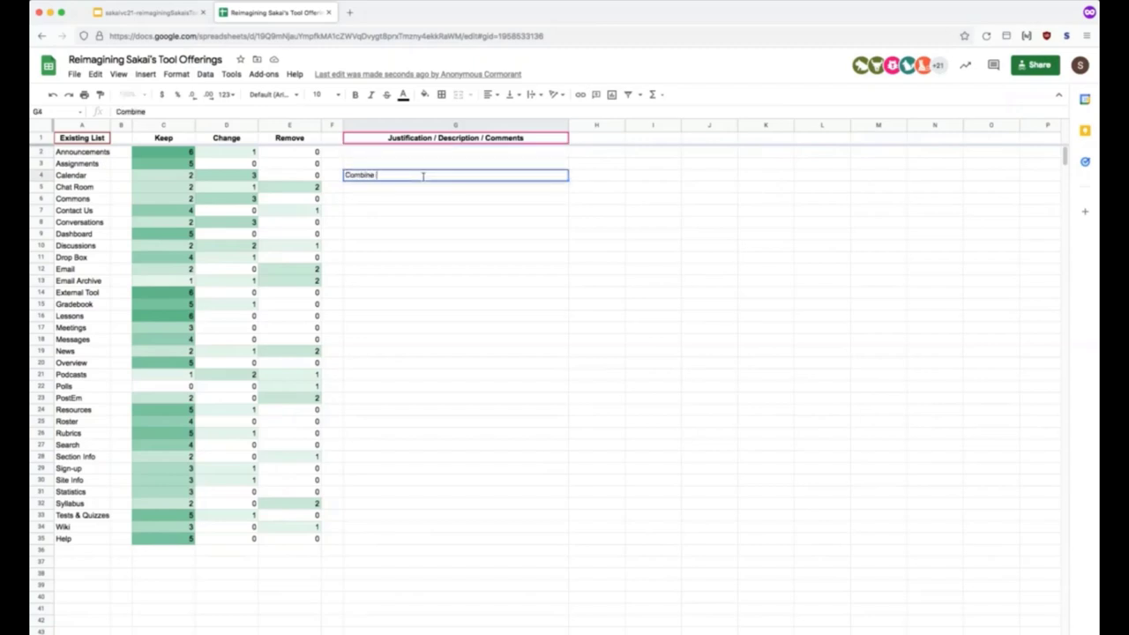
type("with Overview")
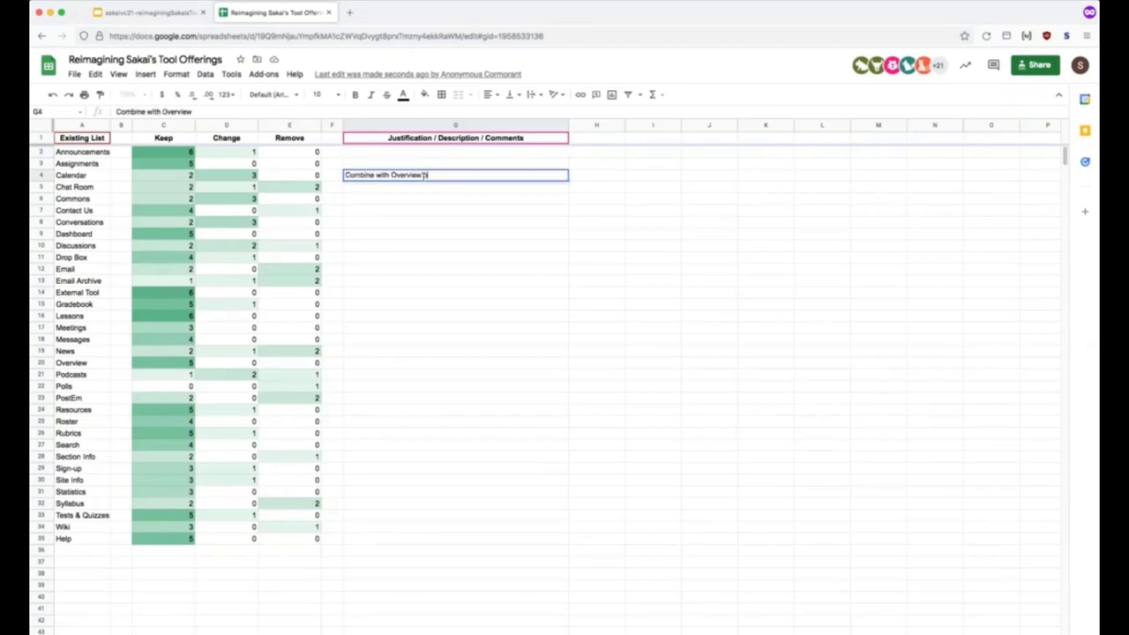
type("or Dashboard")
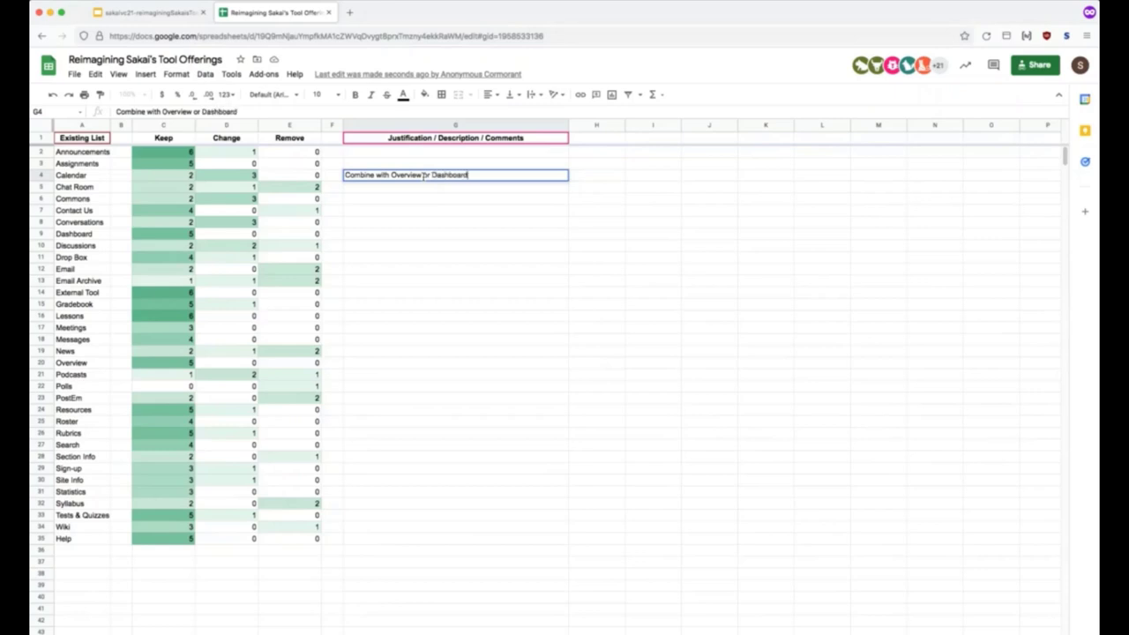
type("?")
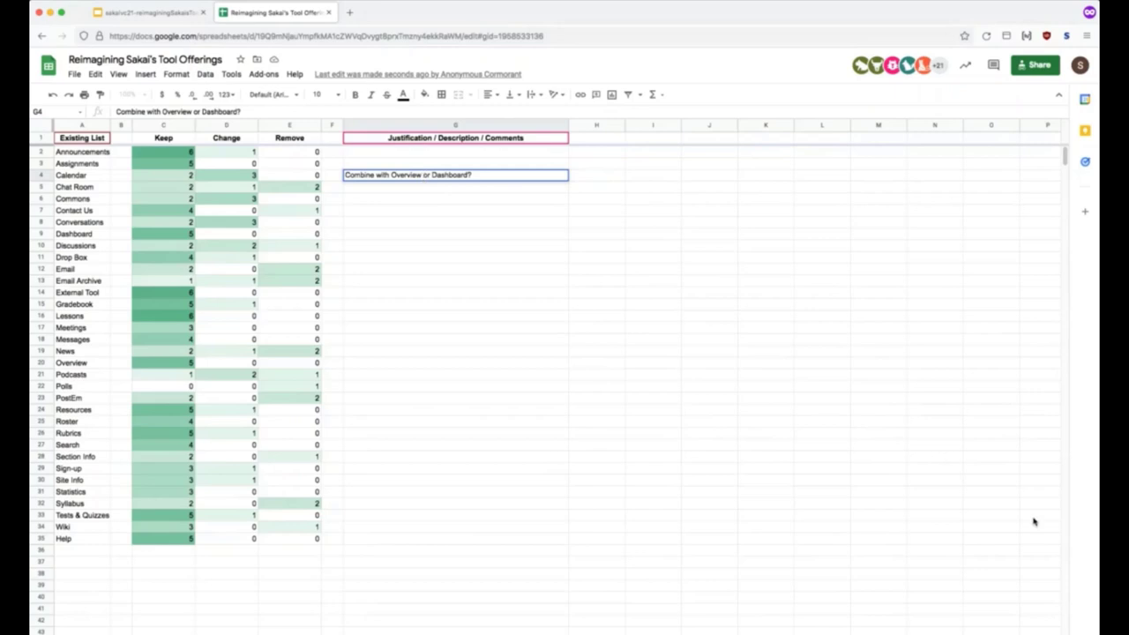
mouse_move(1034, 523)
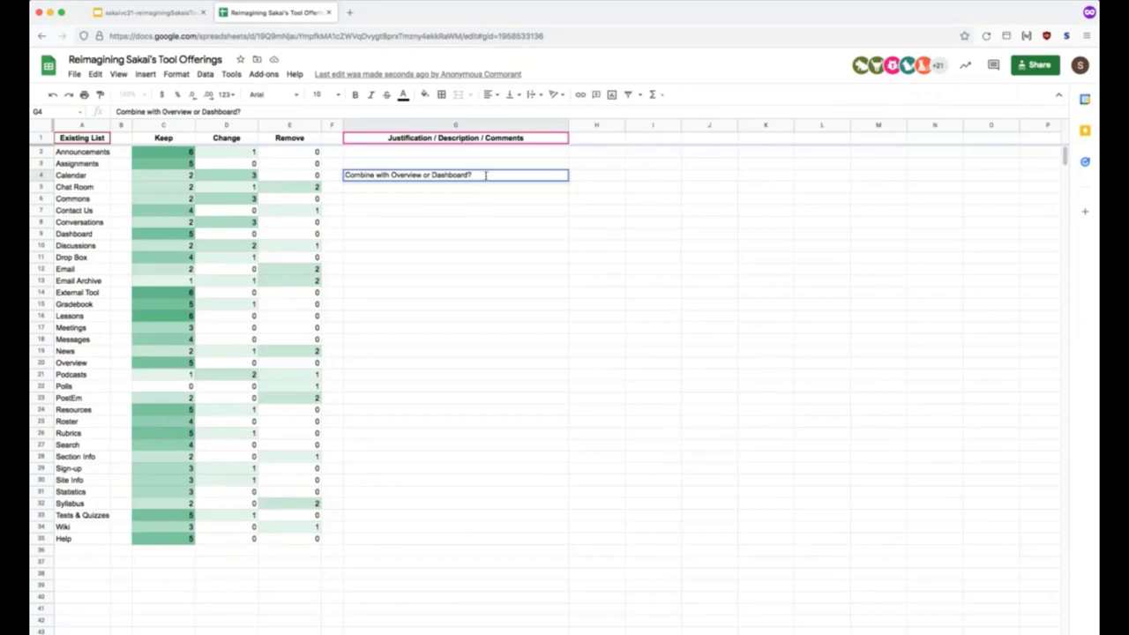
Extend the Calendar comment with 'Integrating with other calendars and devices?'.
type("Intergrating w")
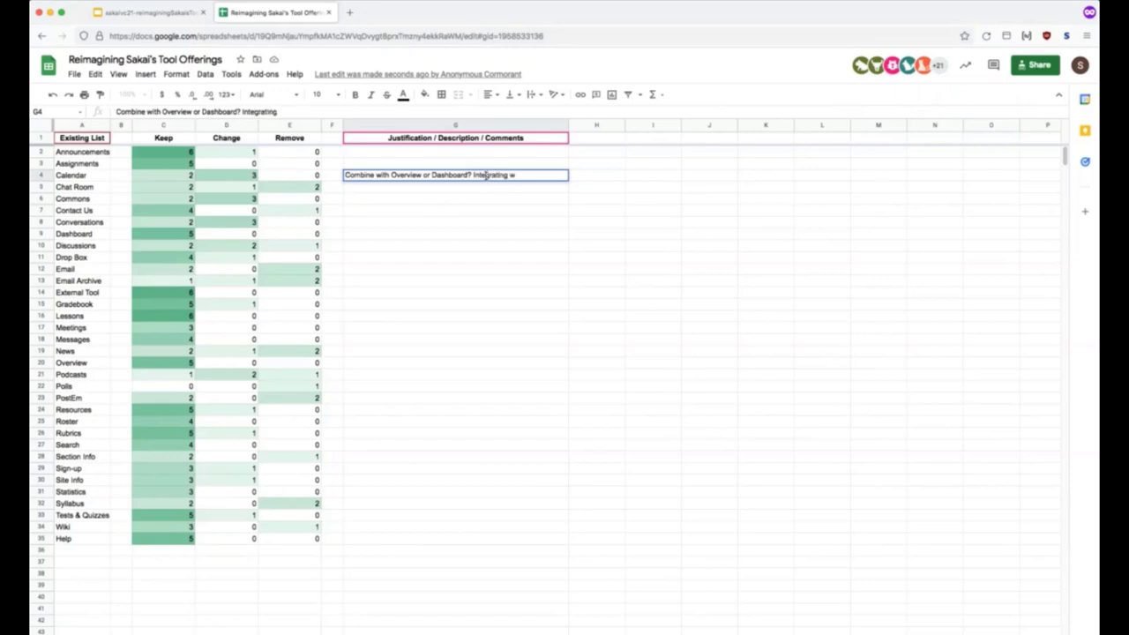
type("ith")
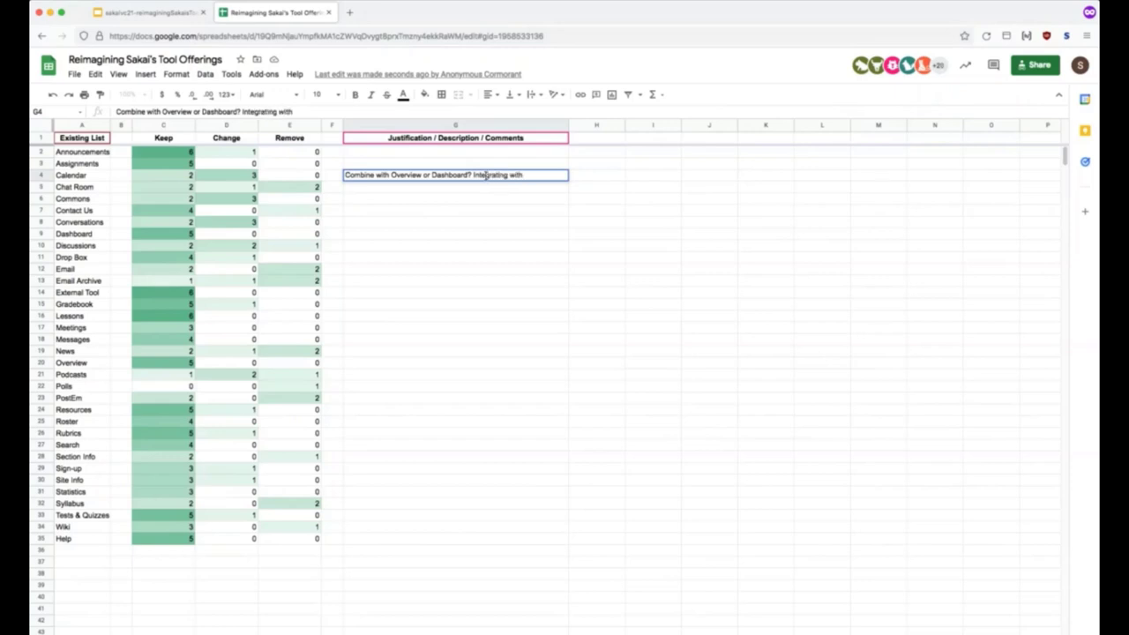
type("other calendars ?")
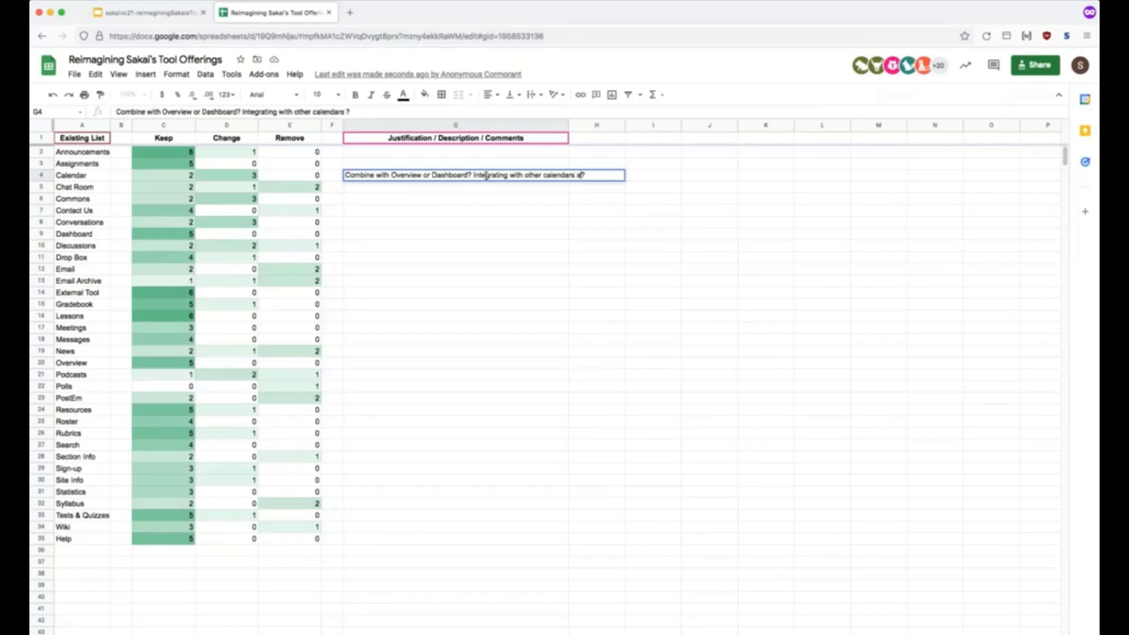
type("nd devices? Combine with Sign-up or")
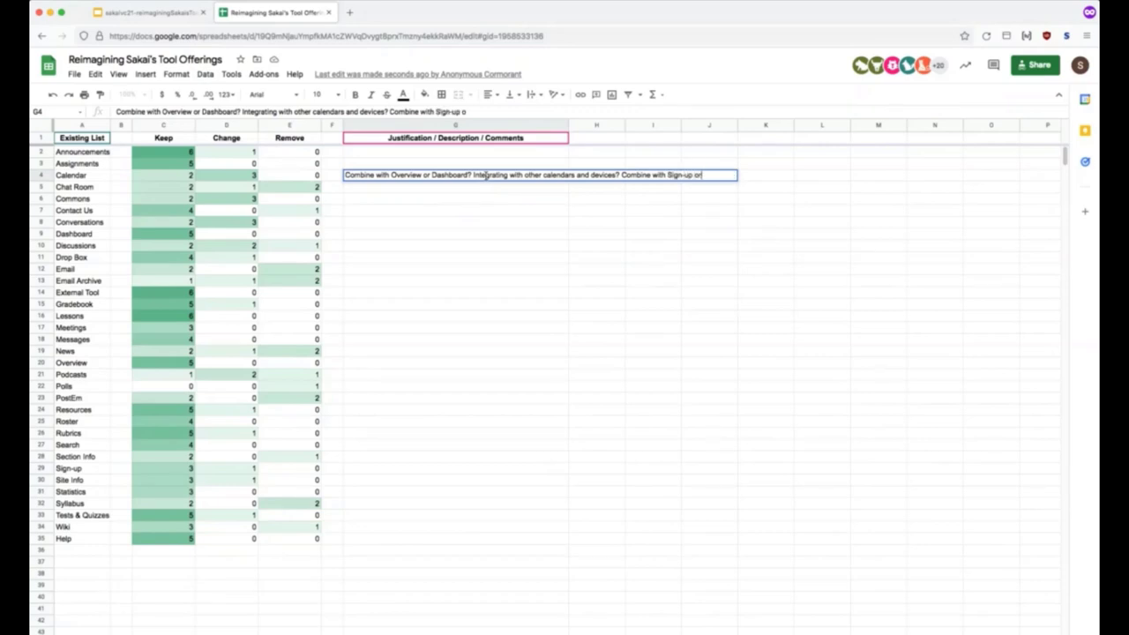
Finish 'Sign-up or Meetings?' and change 'other' to 'institutions'' calendars in the Calendar comment.
type("Mee")
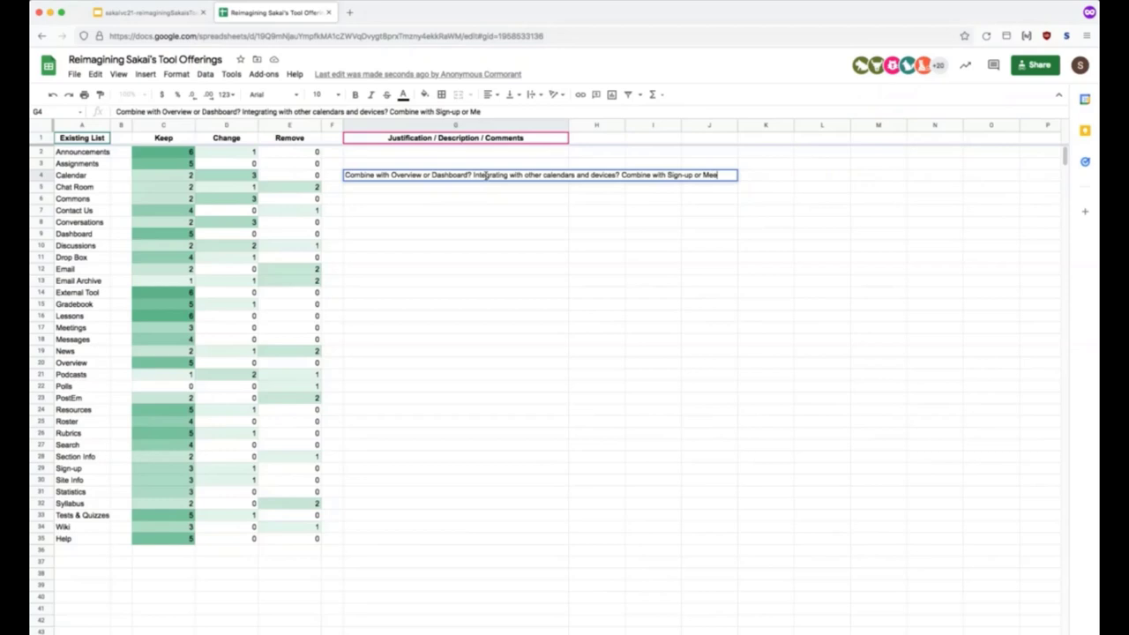
type("tings?")
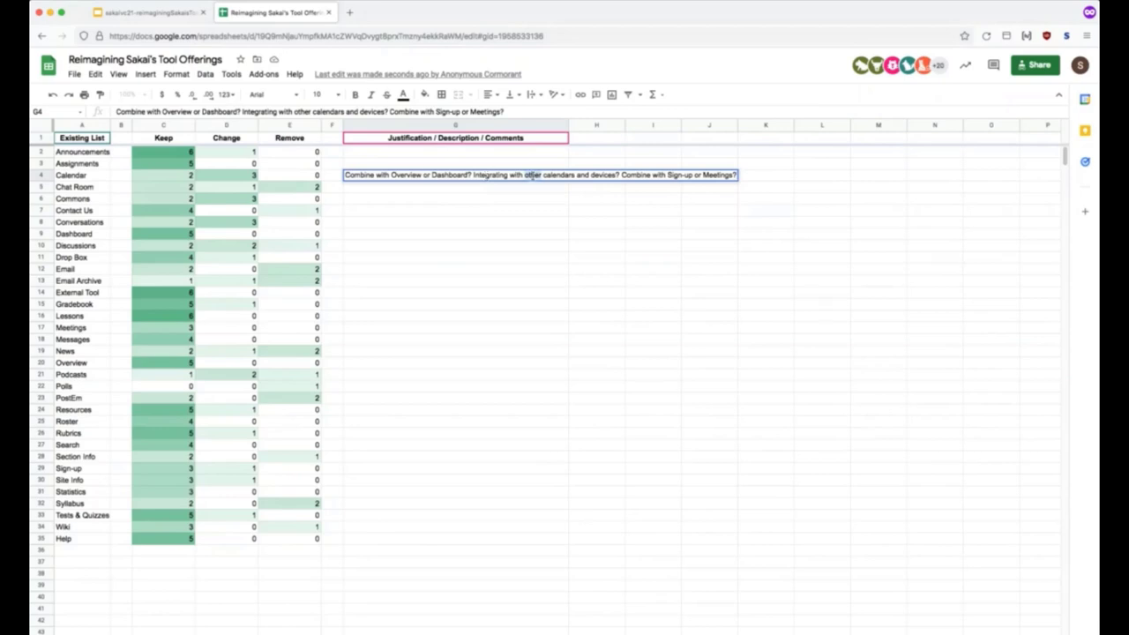
type("institutions'")
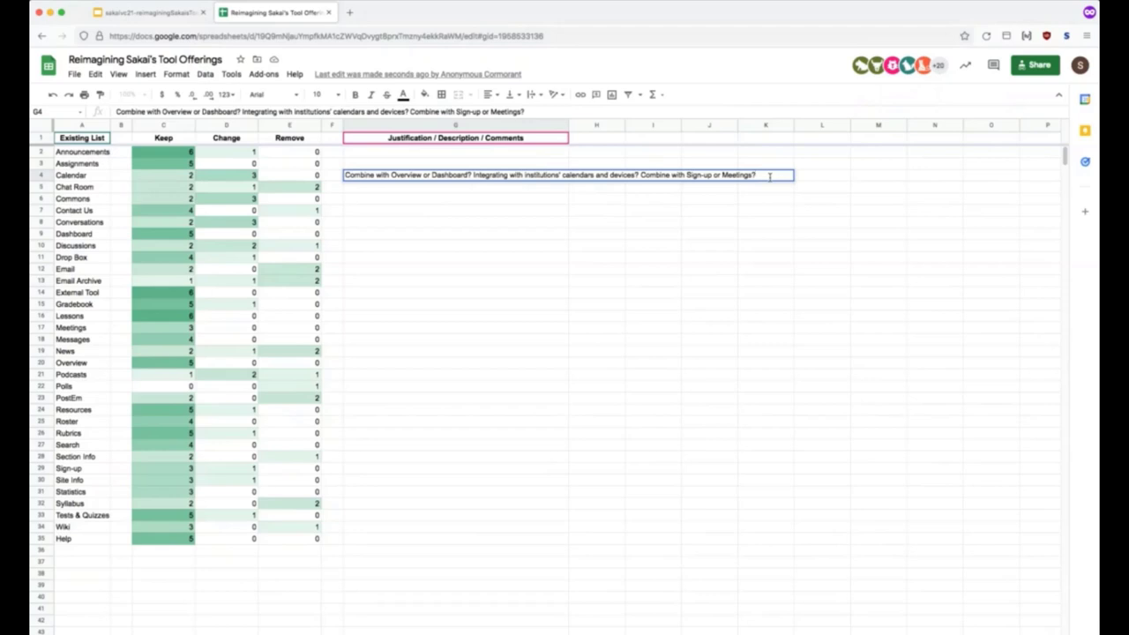
Add 'Better communication between Calendar and dates in other tools' to the Calendar comment.
type("Better")
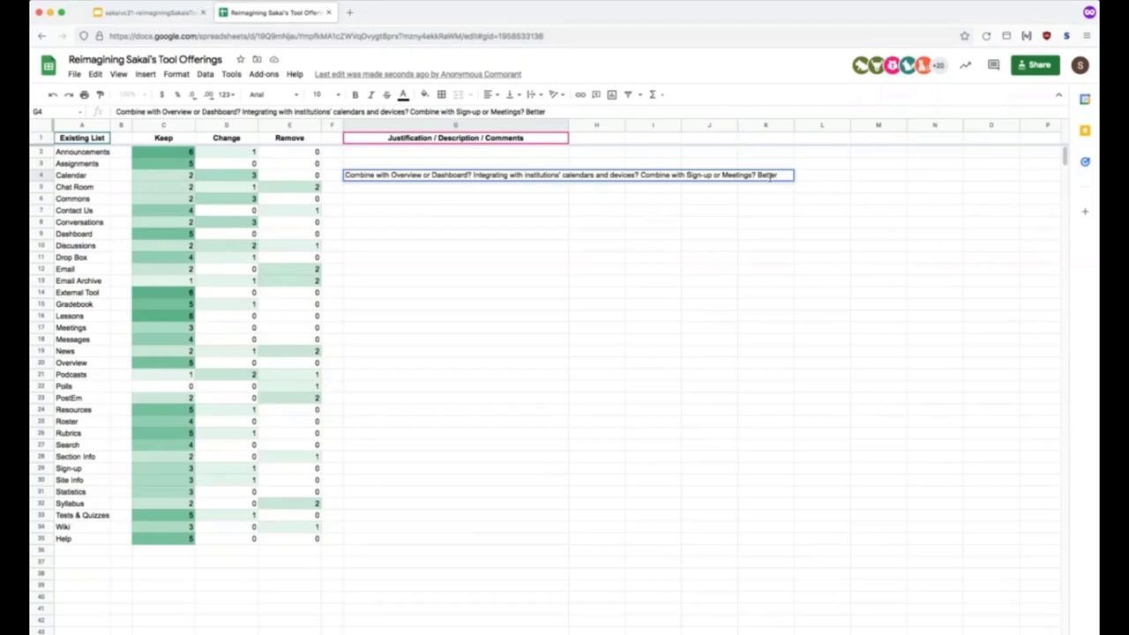
type("comm")
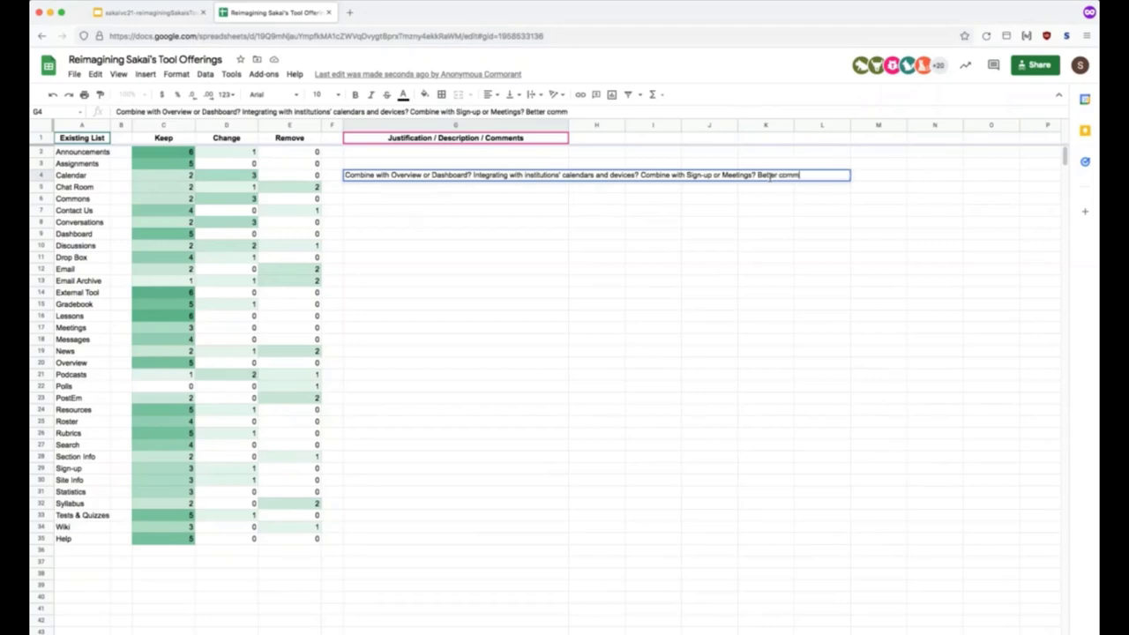
type("unication be")
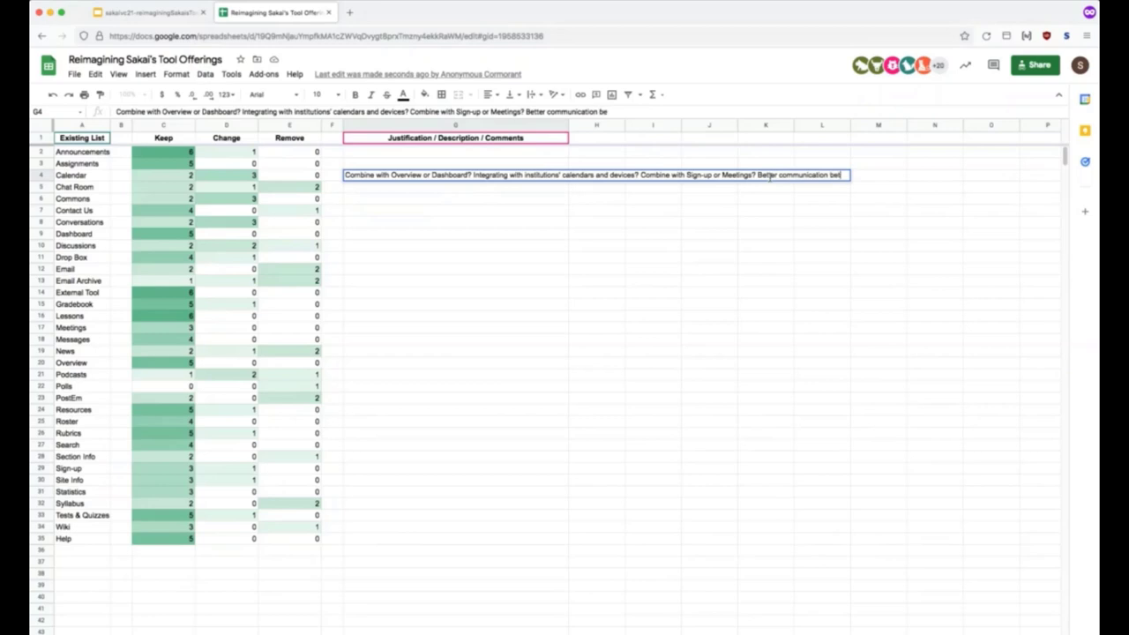
type("between calendar")
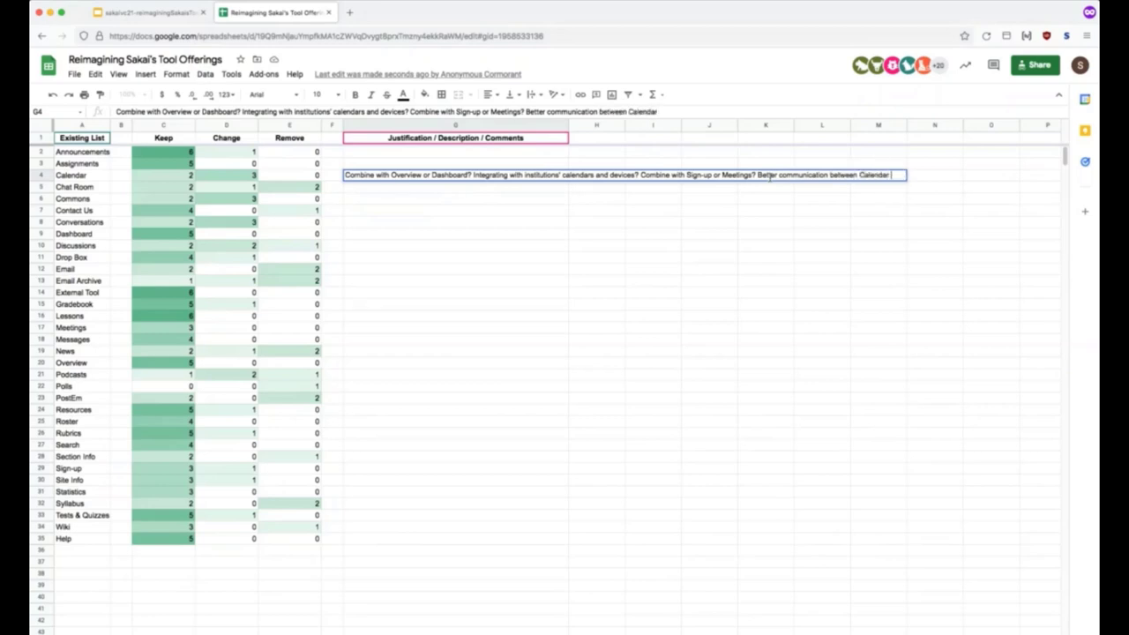
type("and other data")
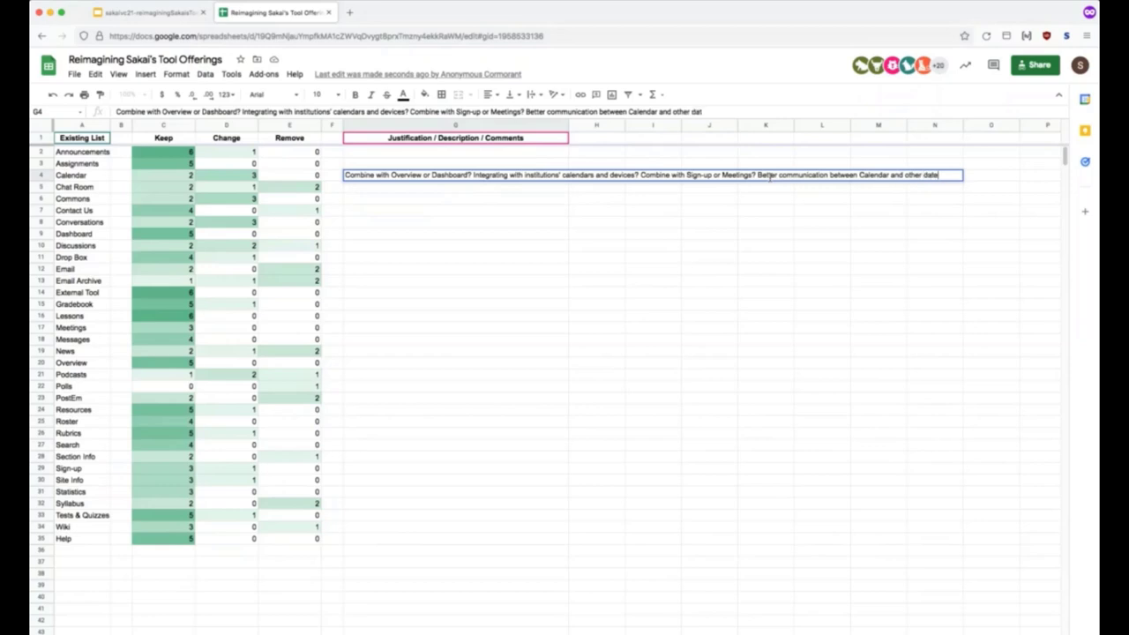
type("in")
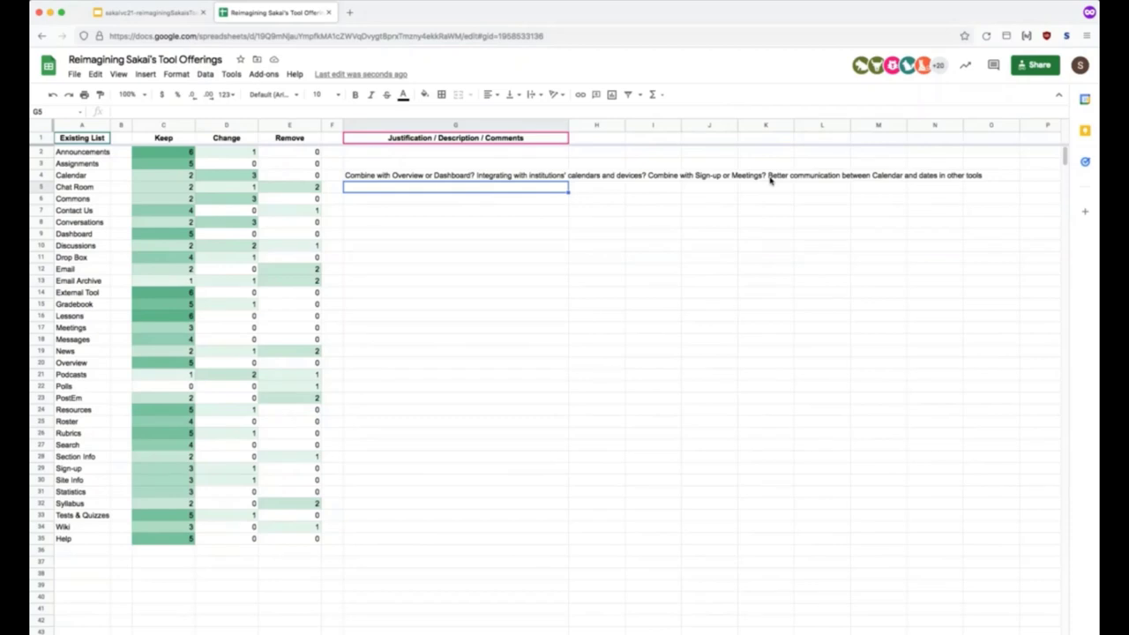
left_click(456, 198)
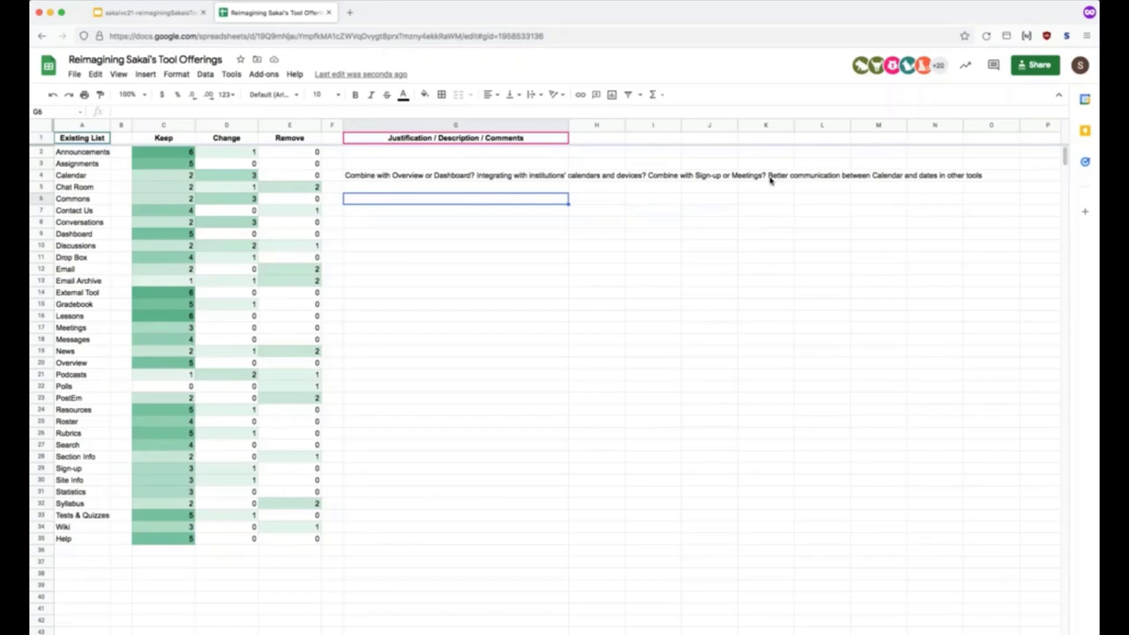
mouse_move(372, 192)
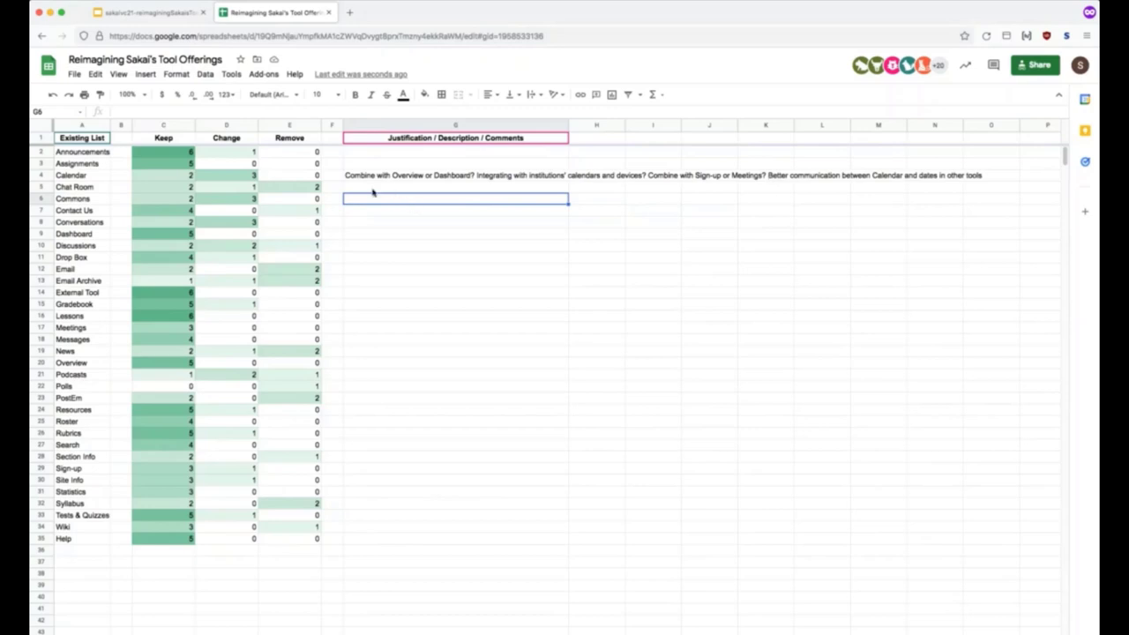
Write 'Merge with Commons?' and 'Chat Room?' merge suggestions in the comments.
type("Merge w")
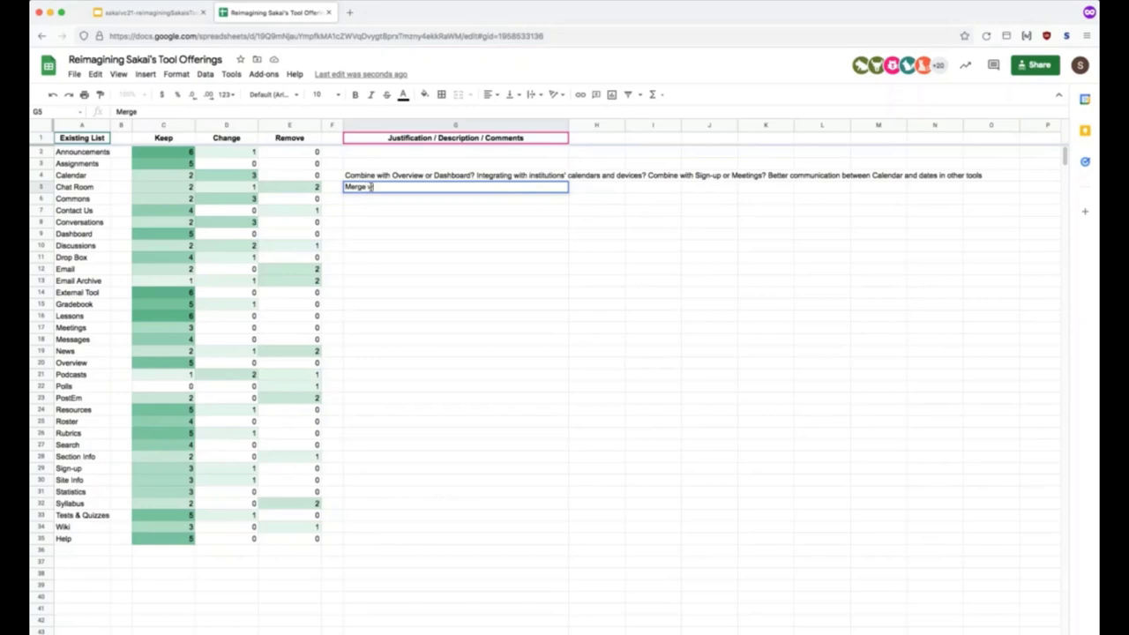
type("ith Commons?")
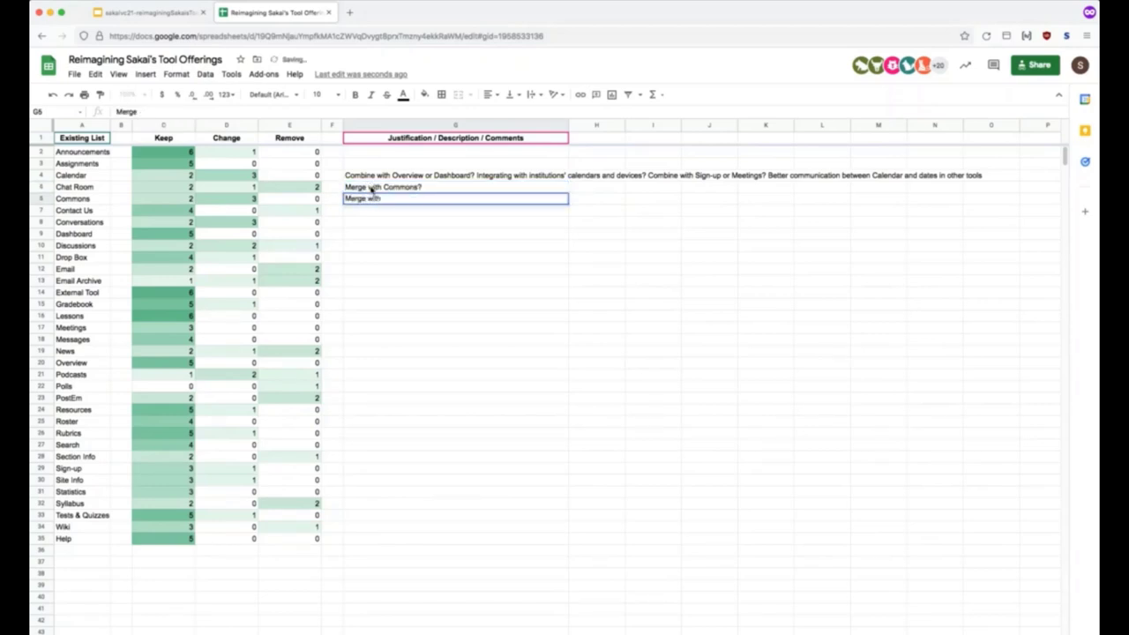
type("Chat Room")
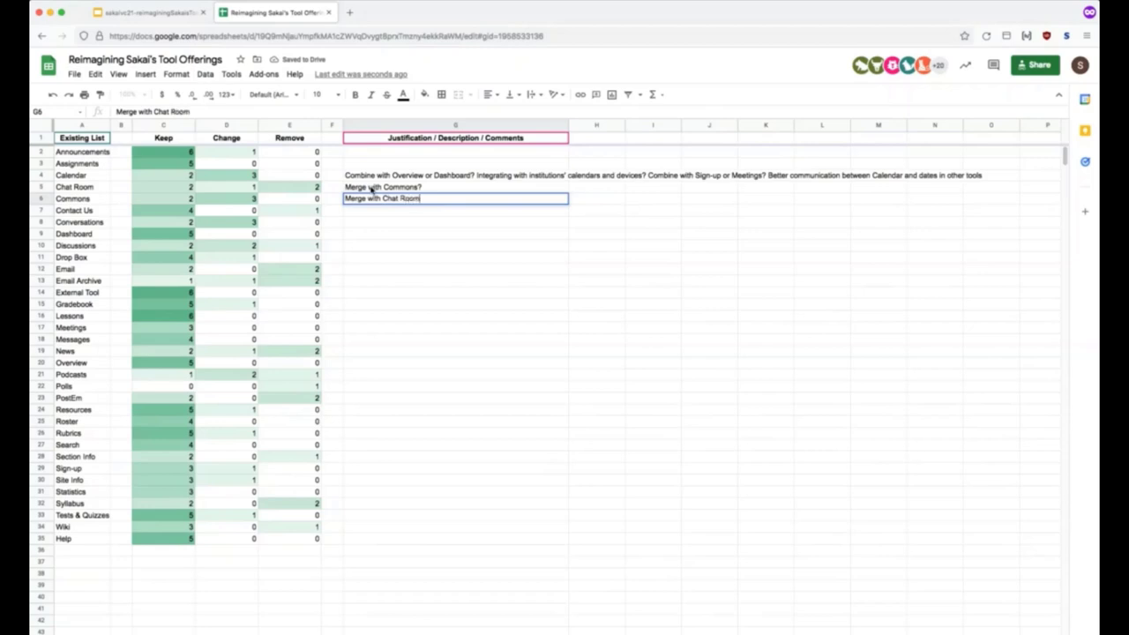
type("?")
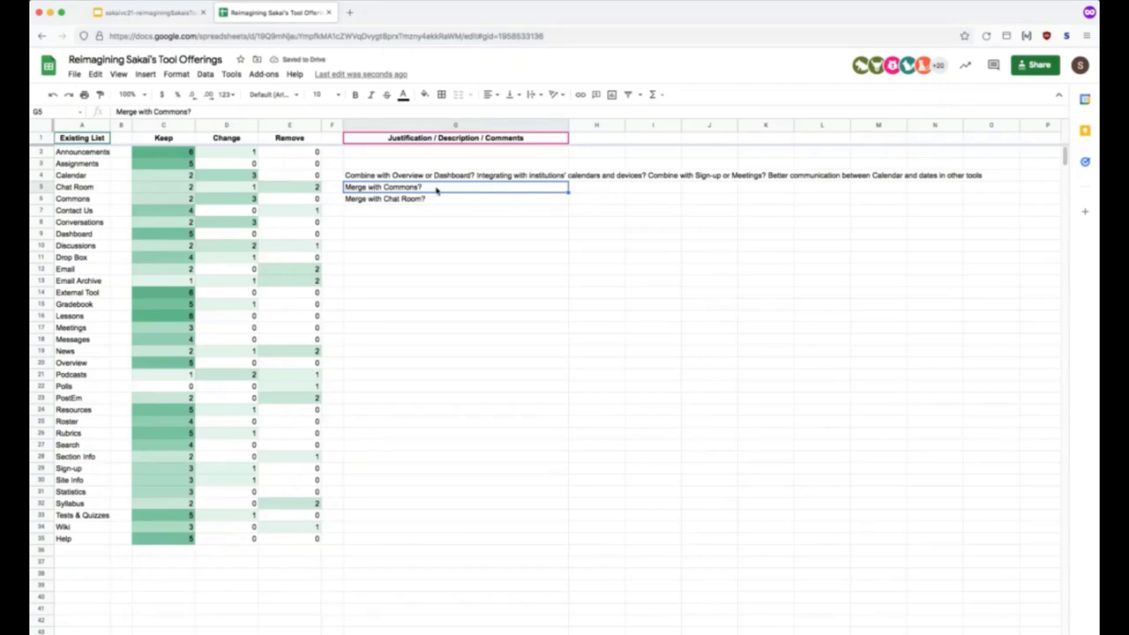
Add to Chat Room 'Remove and use third-party (Slack, Teams, etc)'.
type("Remove w")
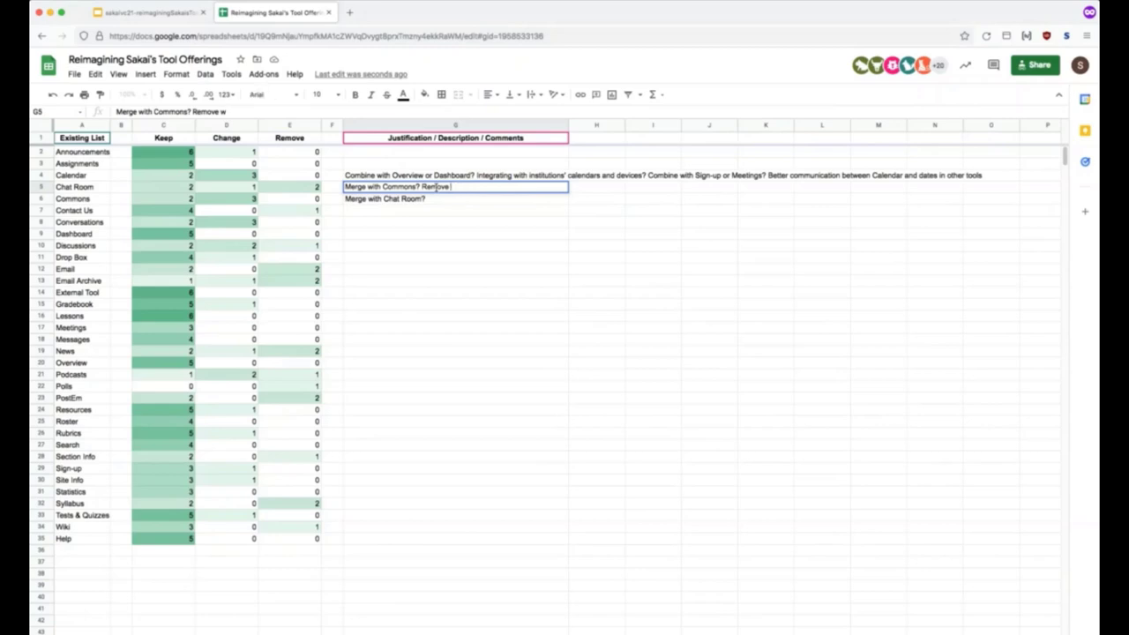
type("and use")
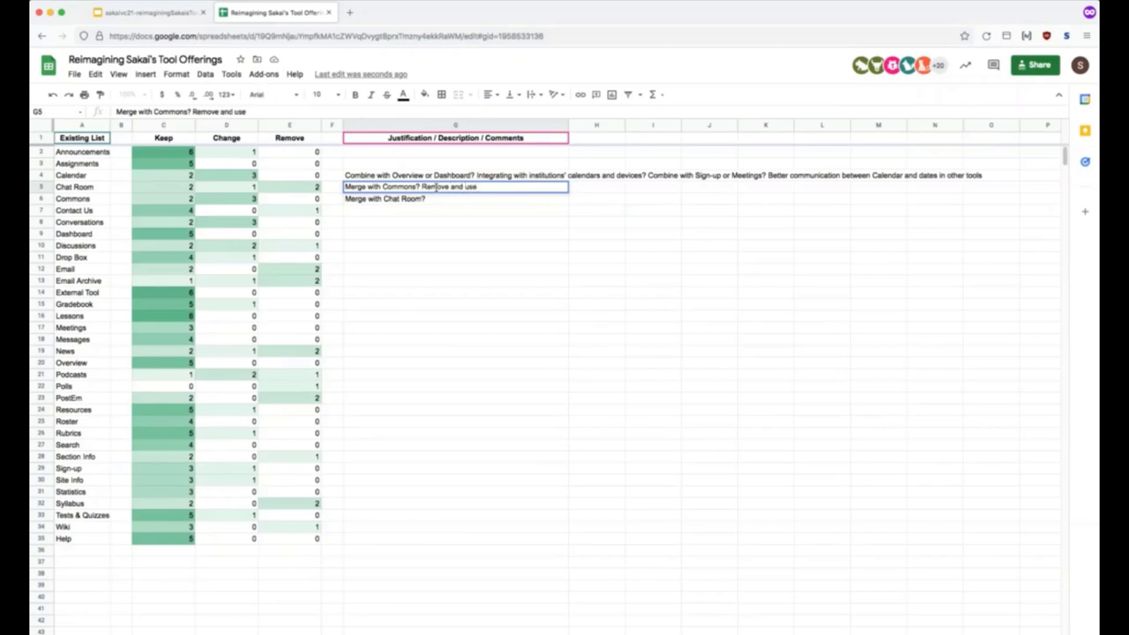
type("third-party tool")
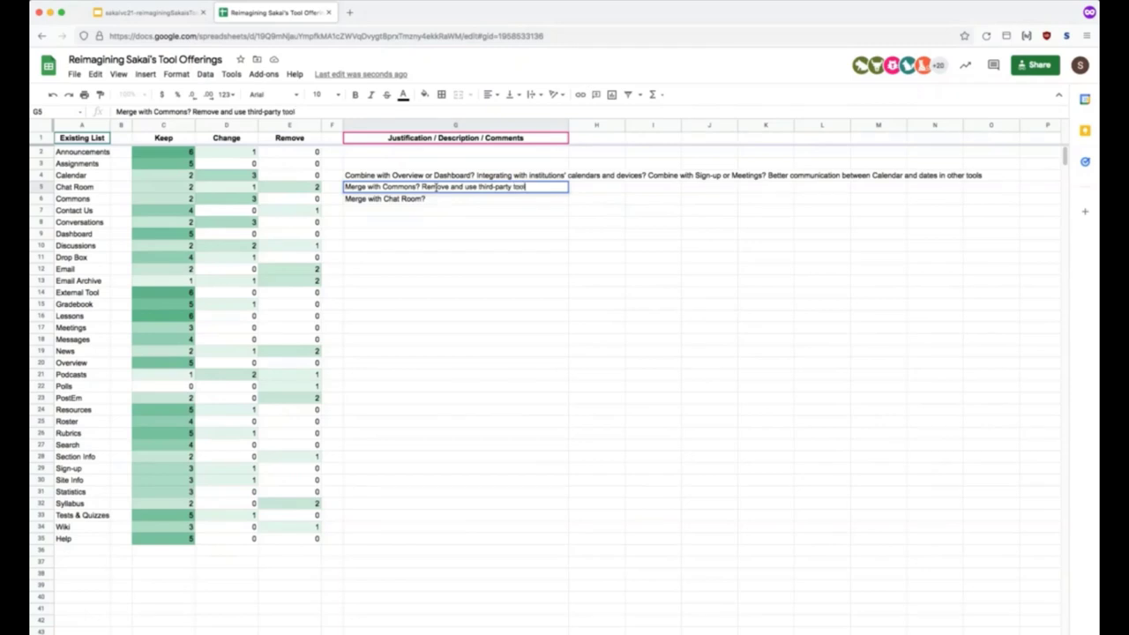
type("(")
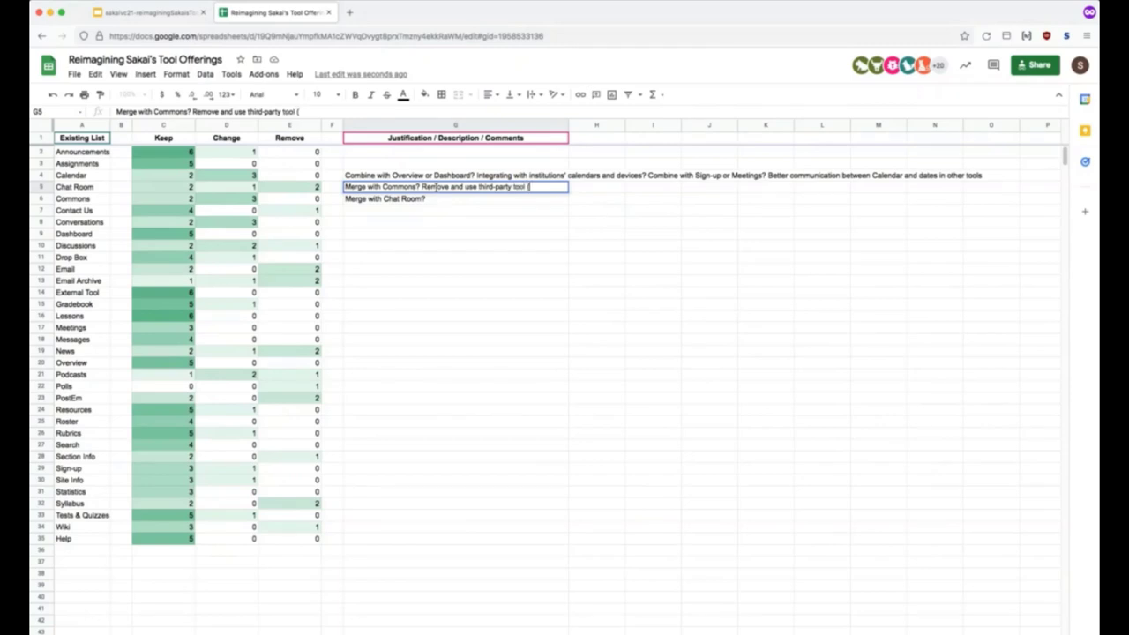
type("(Slack,")
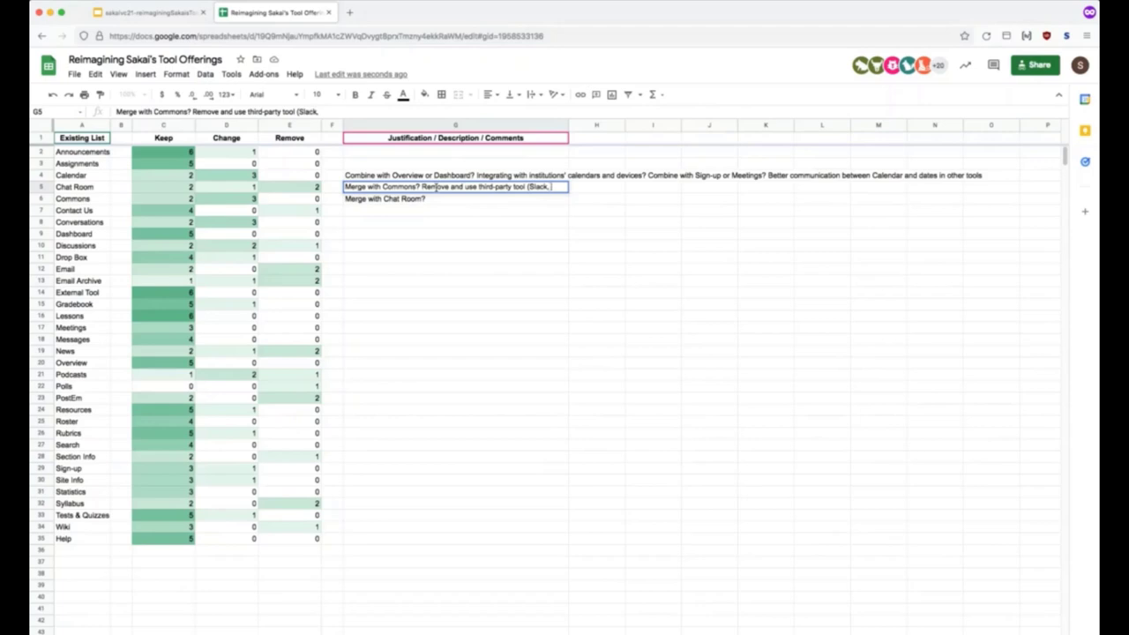
type("Teams, etc")
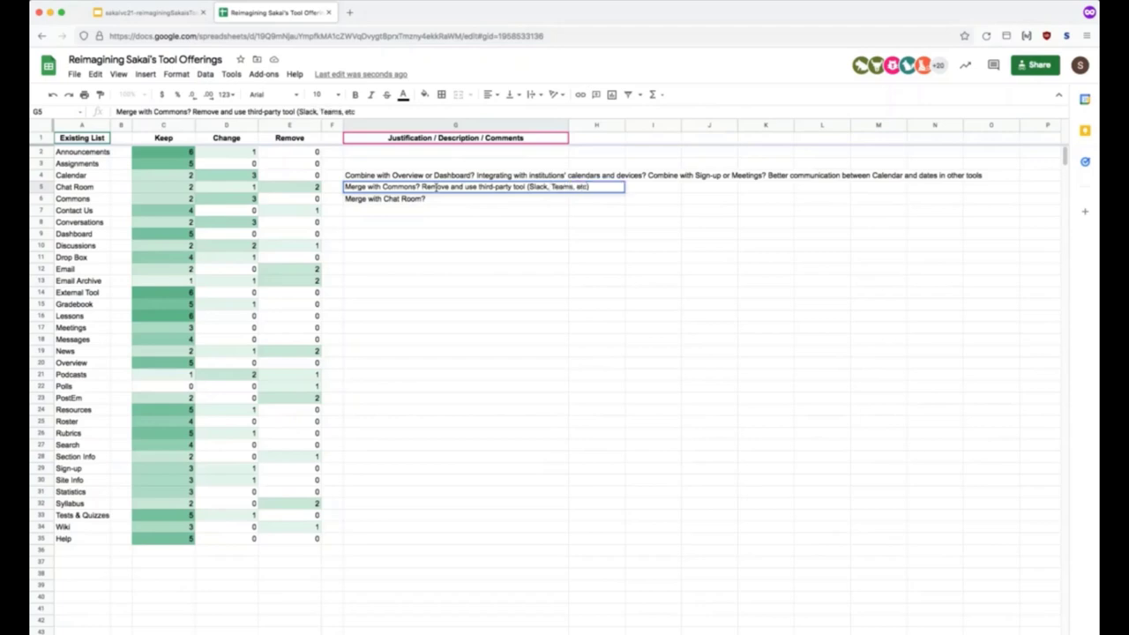
Enter 'Create an async comms tool' as the Commons comment.
left_click(455, 198)
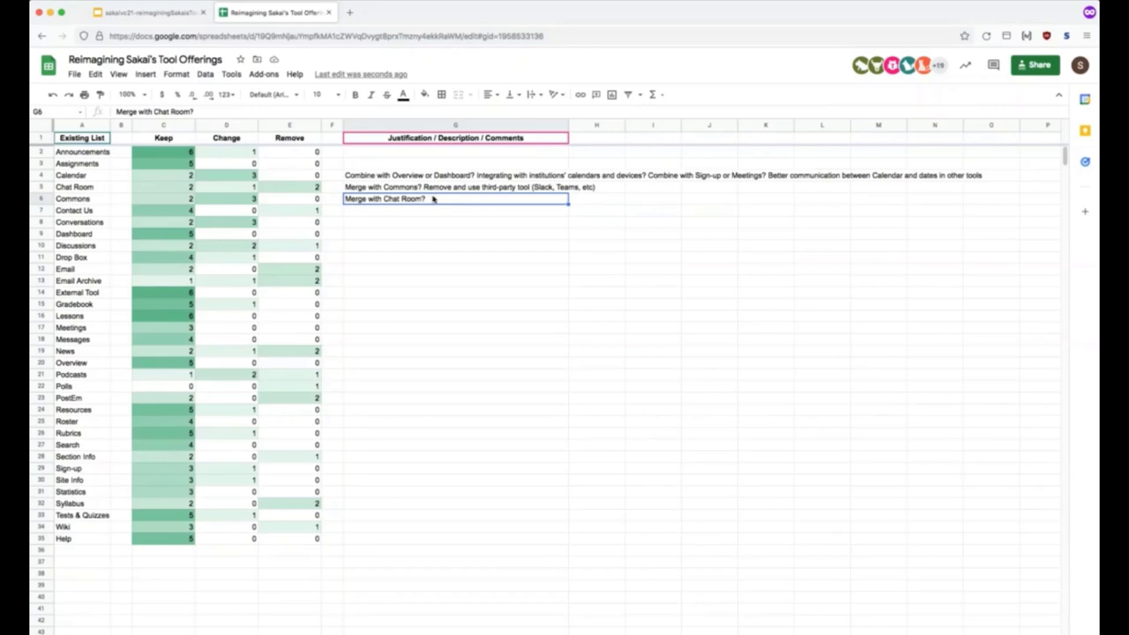
type("Ct")
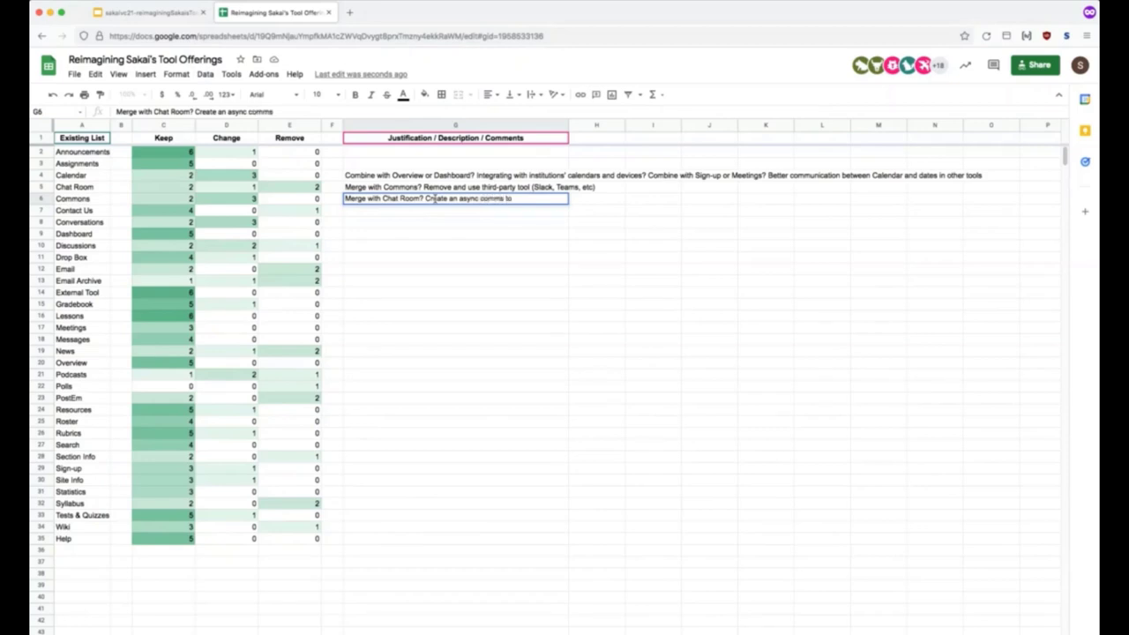
key("Enter")
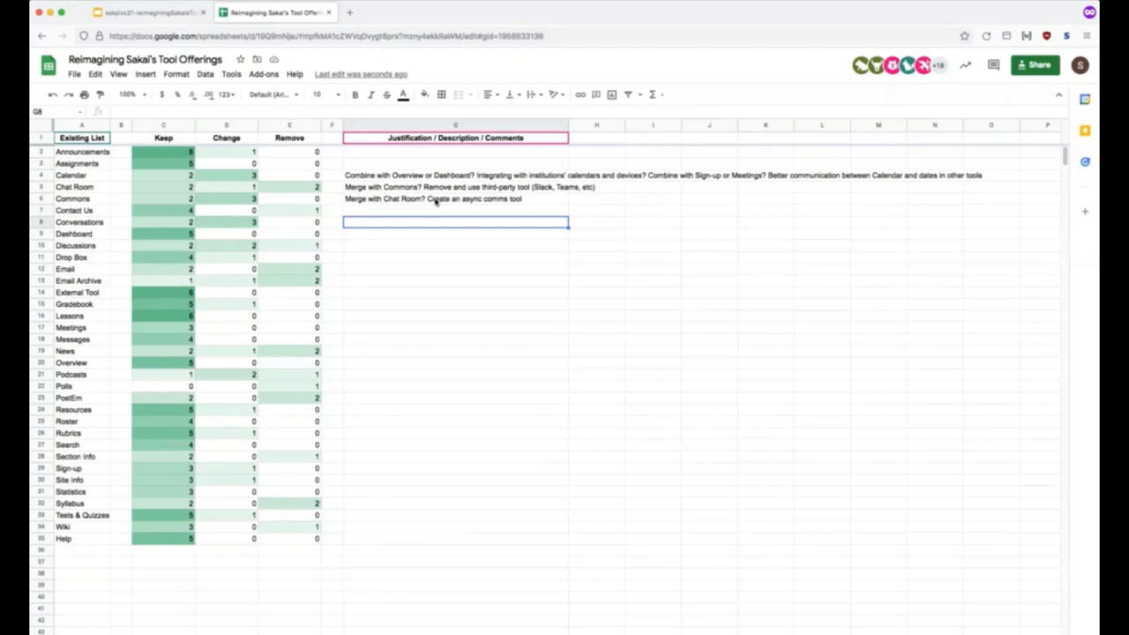
Give Discussions the comment 'Make it more modern and social (Discord, Slack)'.
left_click(456, 245)
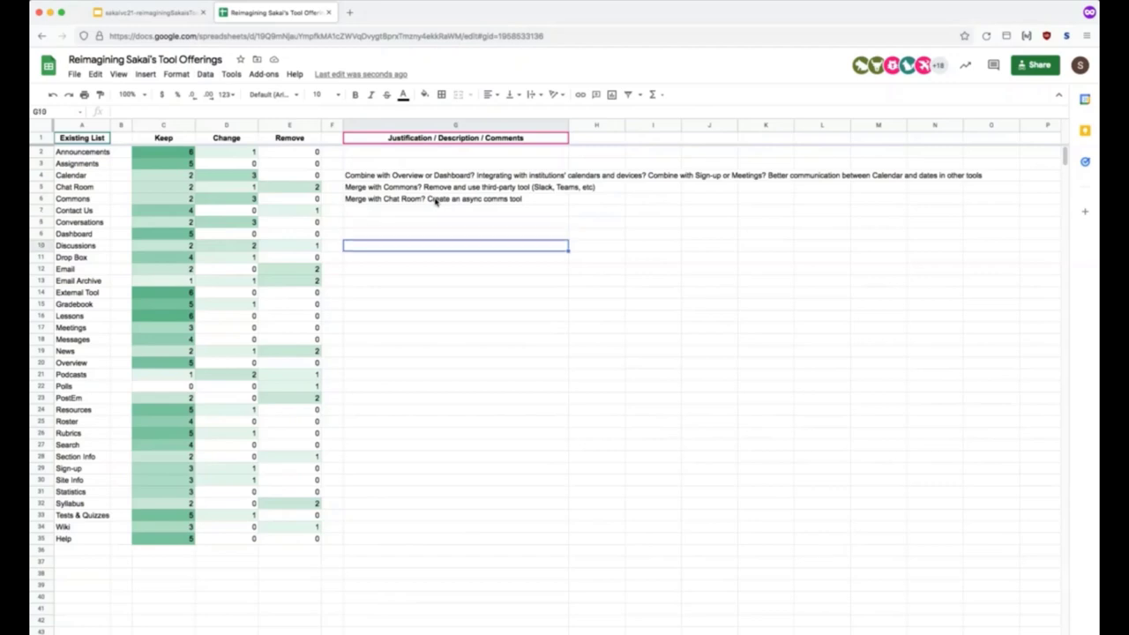
type("Me")
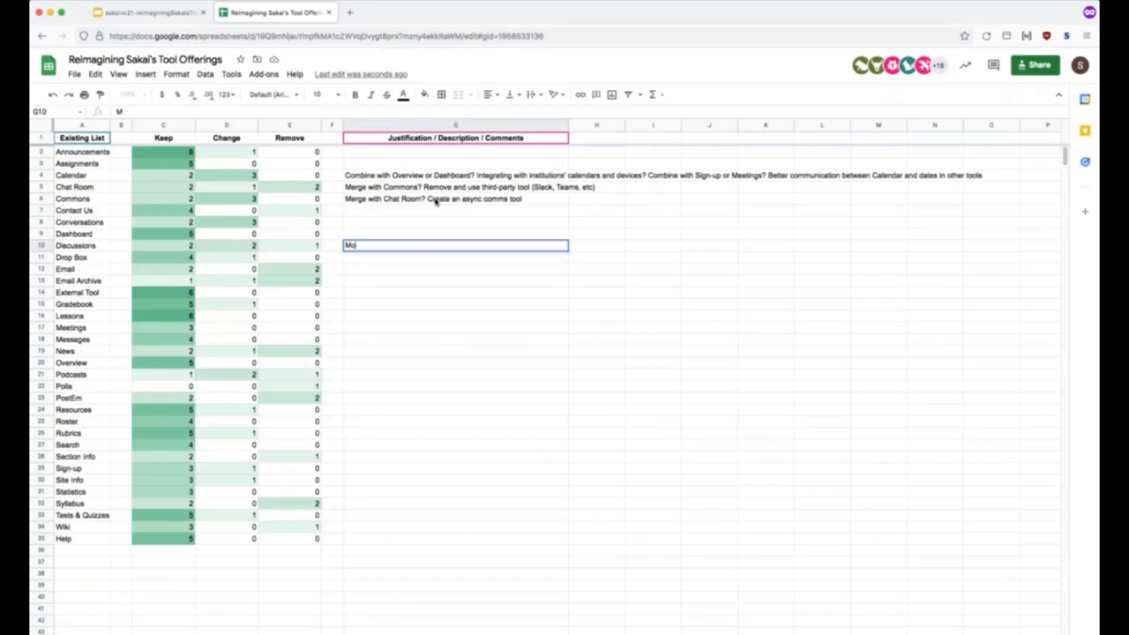
type("Make it more modern")
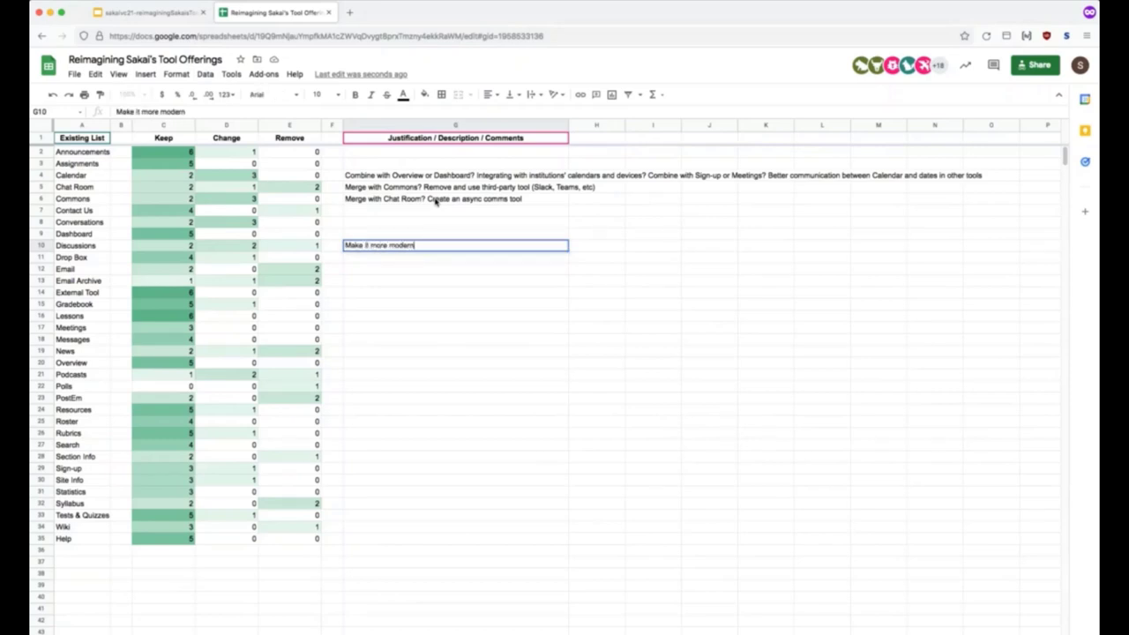
type("and social")
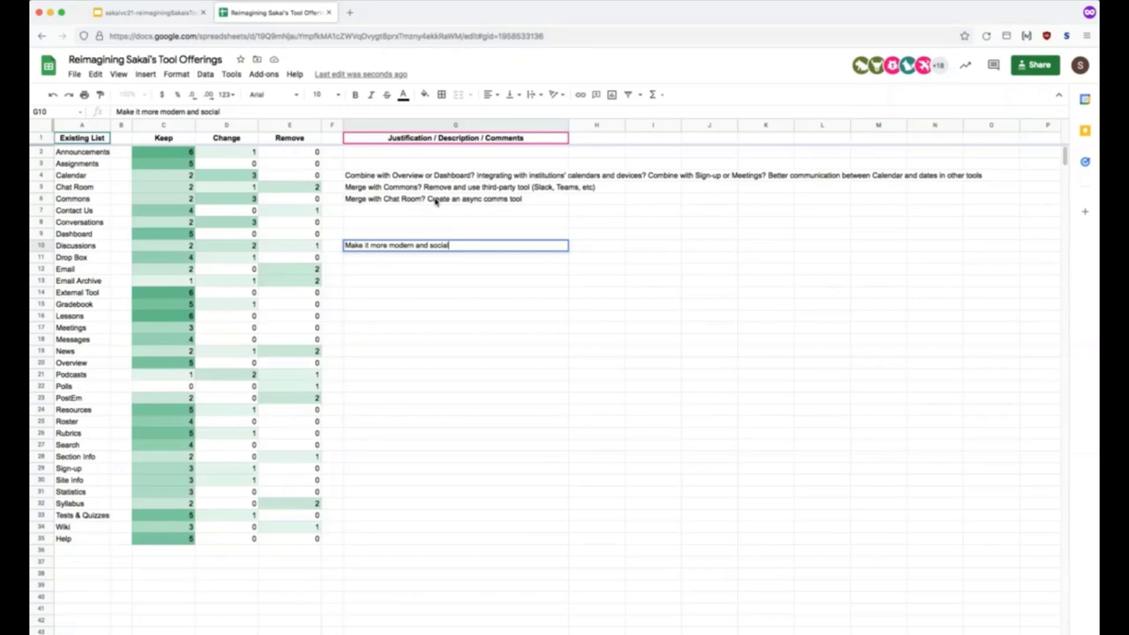
type("(")
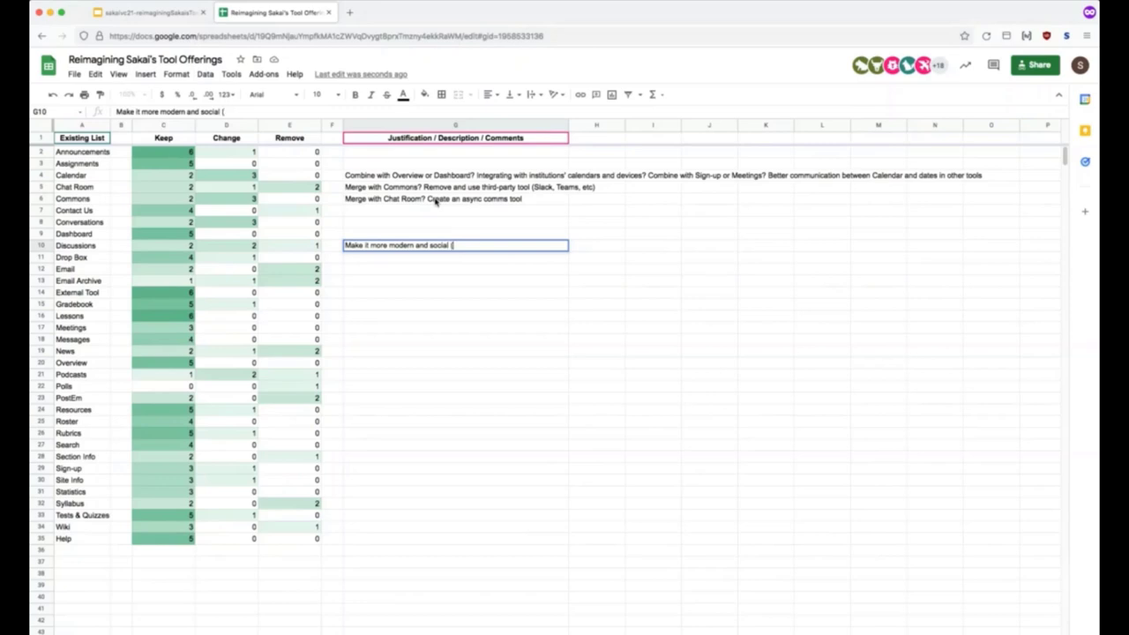
type("Discord")
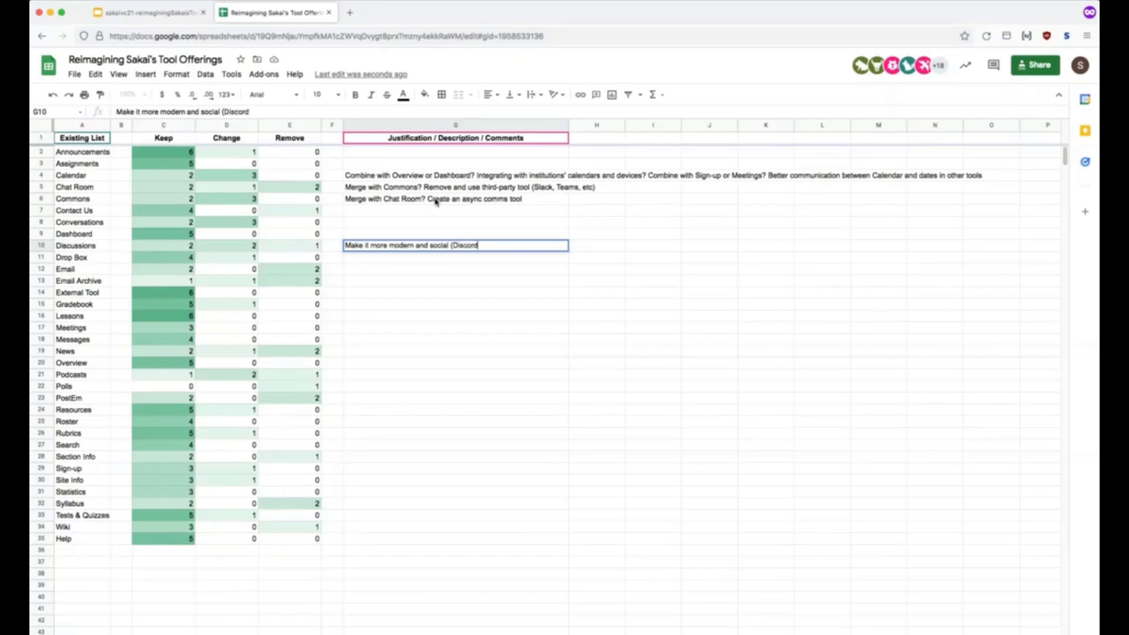
type(", Slack)")
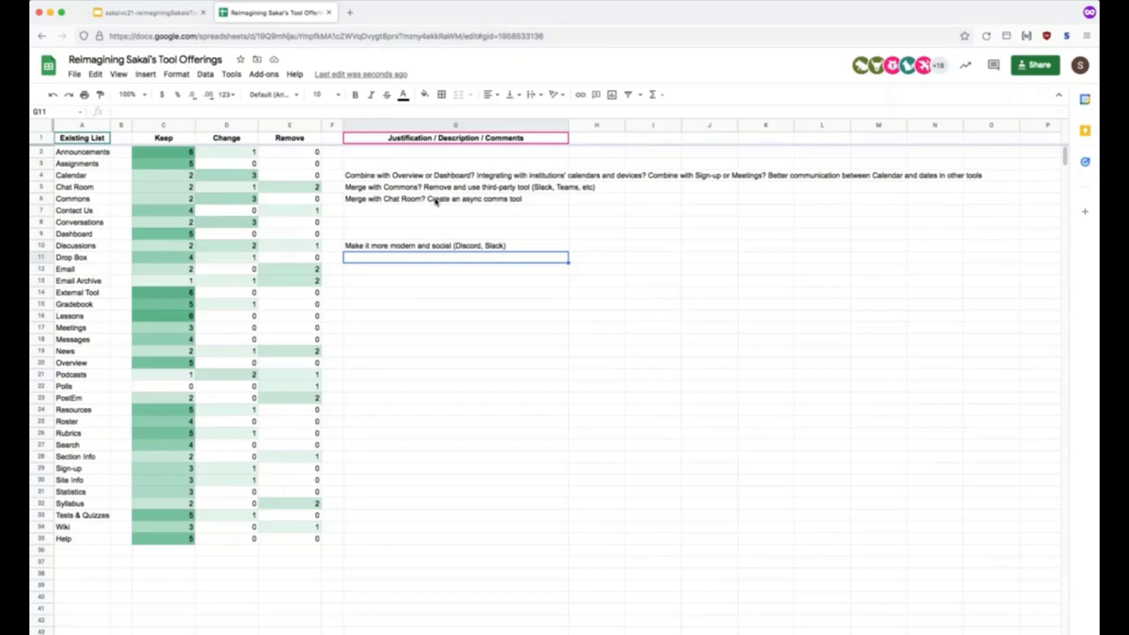
Extend the Discussions comment with '; easier to upload files to'.
left_click(455, 245)
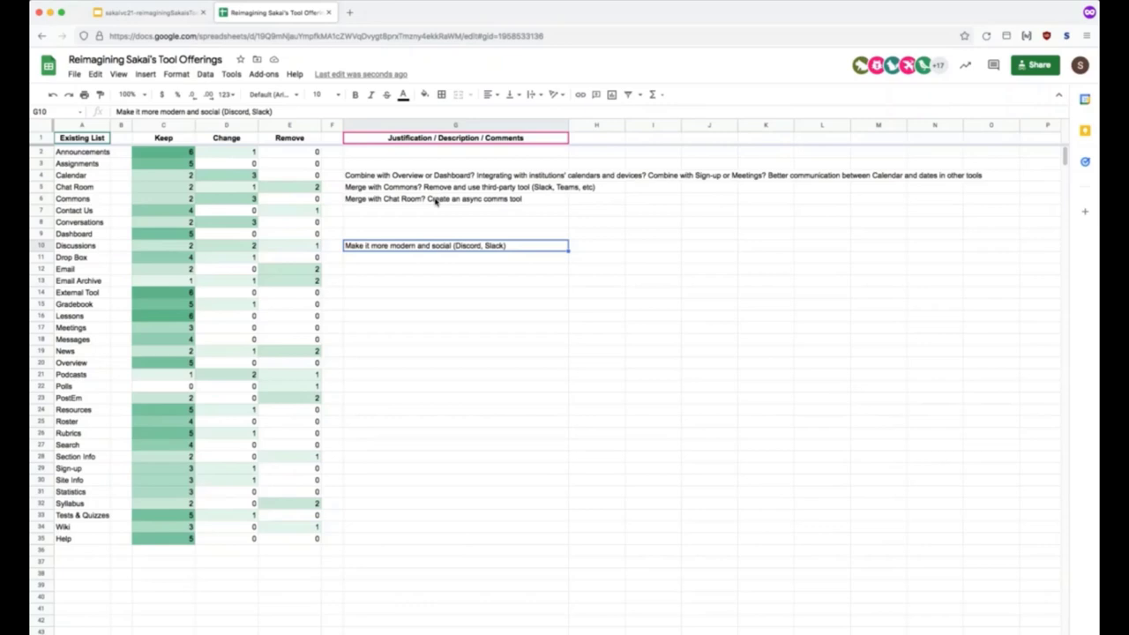
mouse_move(456, 201)
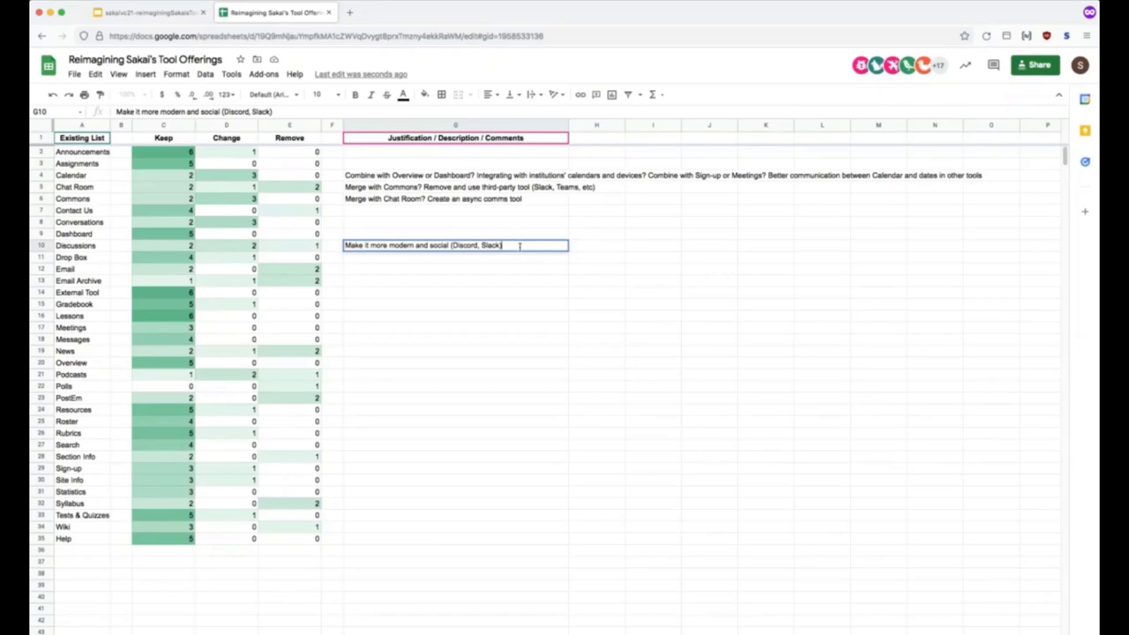
type(";")
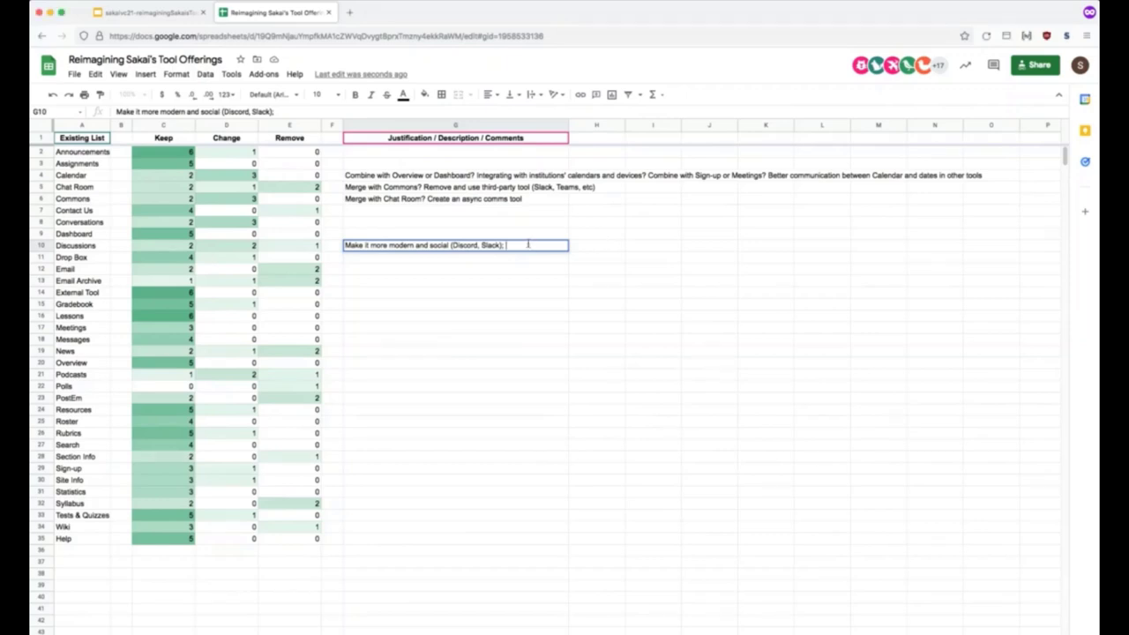
type("easier to upload files to")
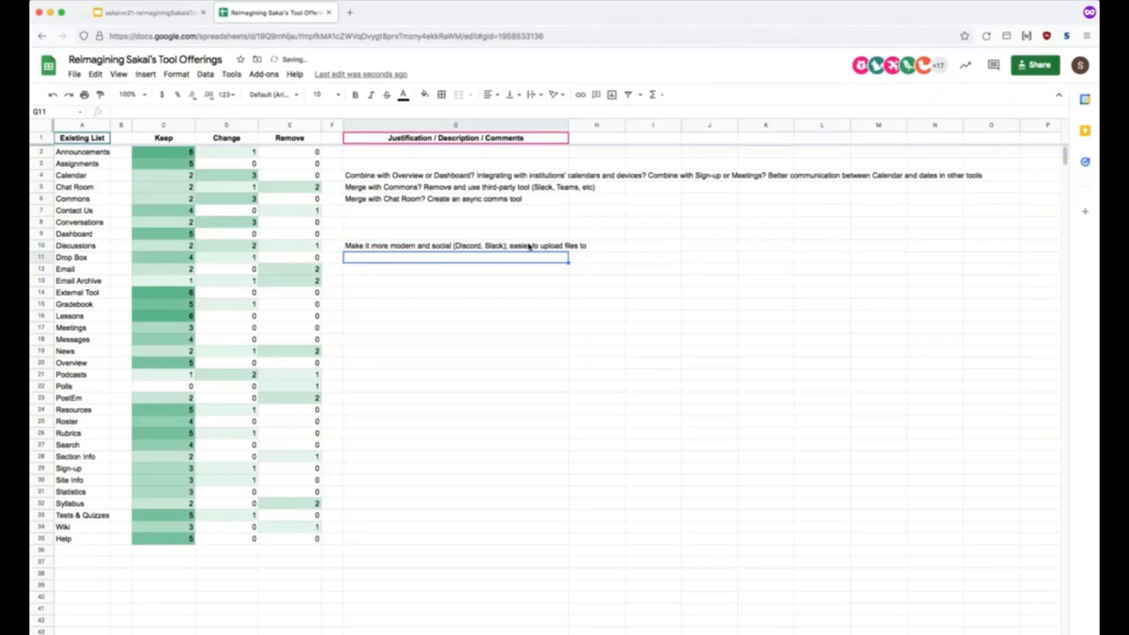
Enter 'Use Panopto instead?' as the Podcasts comment.
left_click(455, 374)
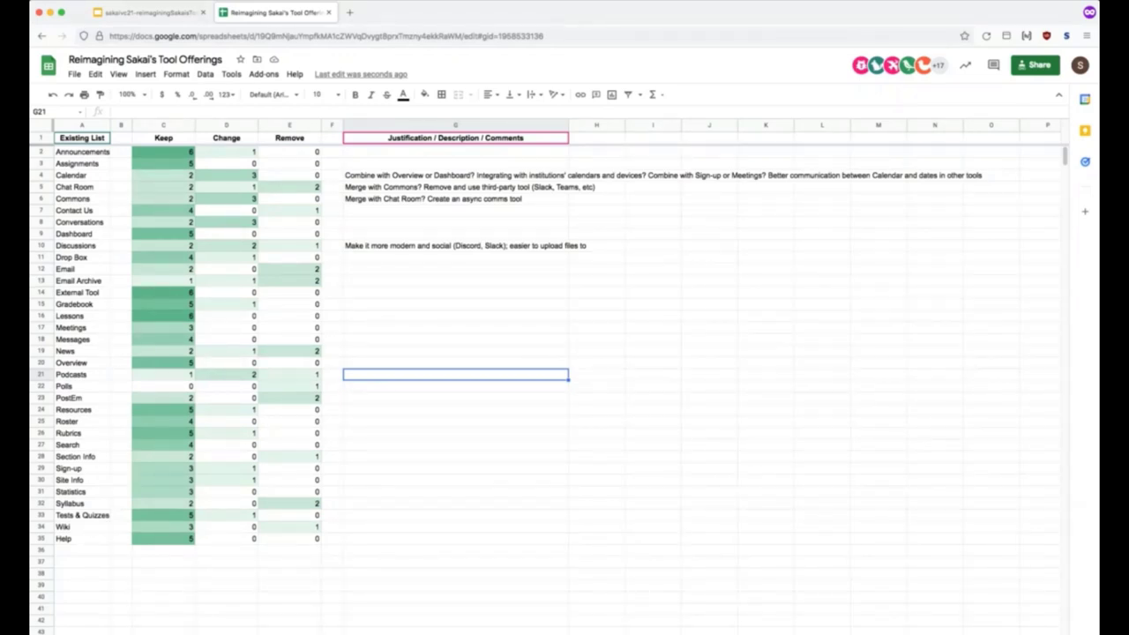
mouse_move(390, 397)
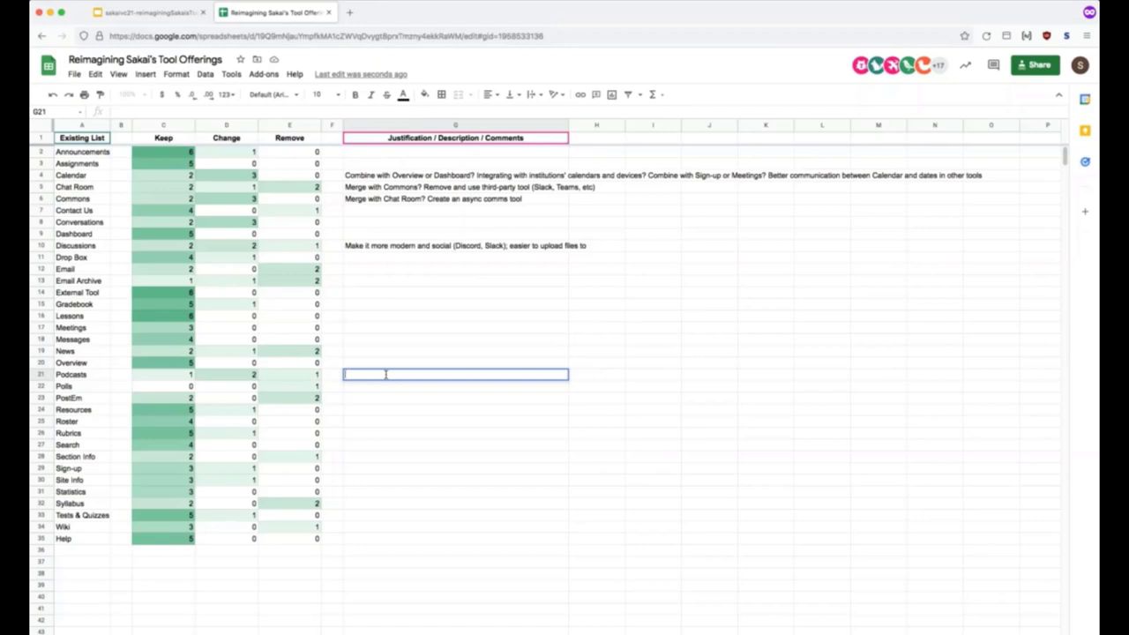
type("Use Panopto;")
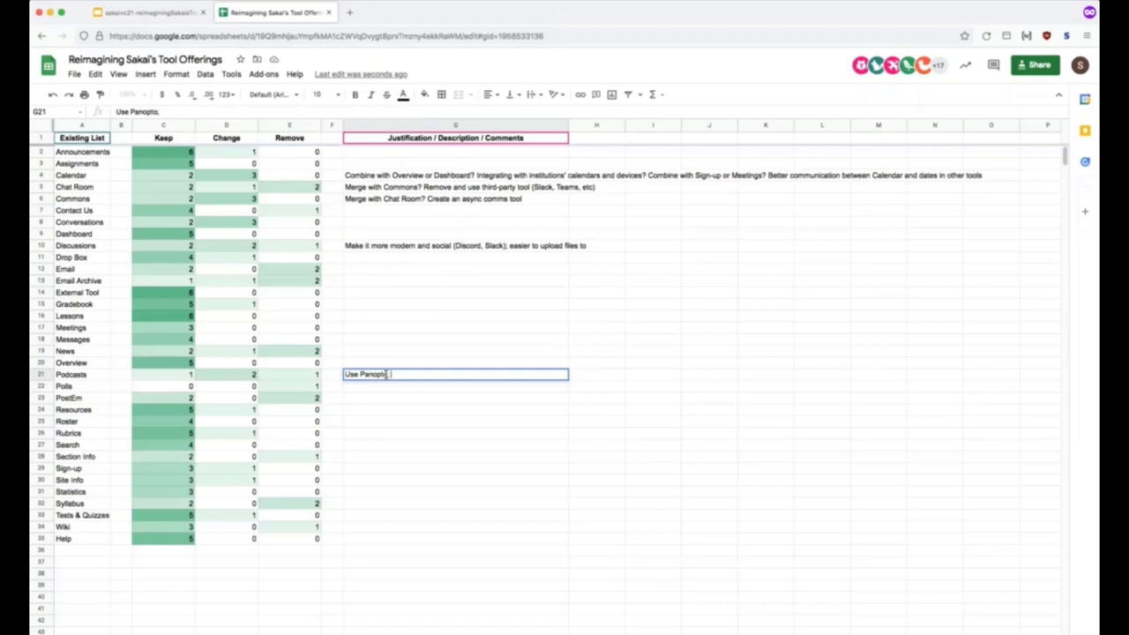
type("instead?")
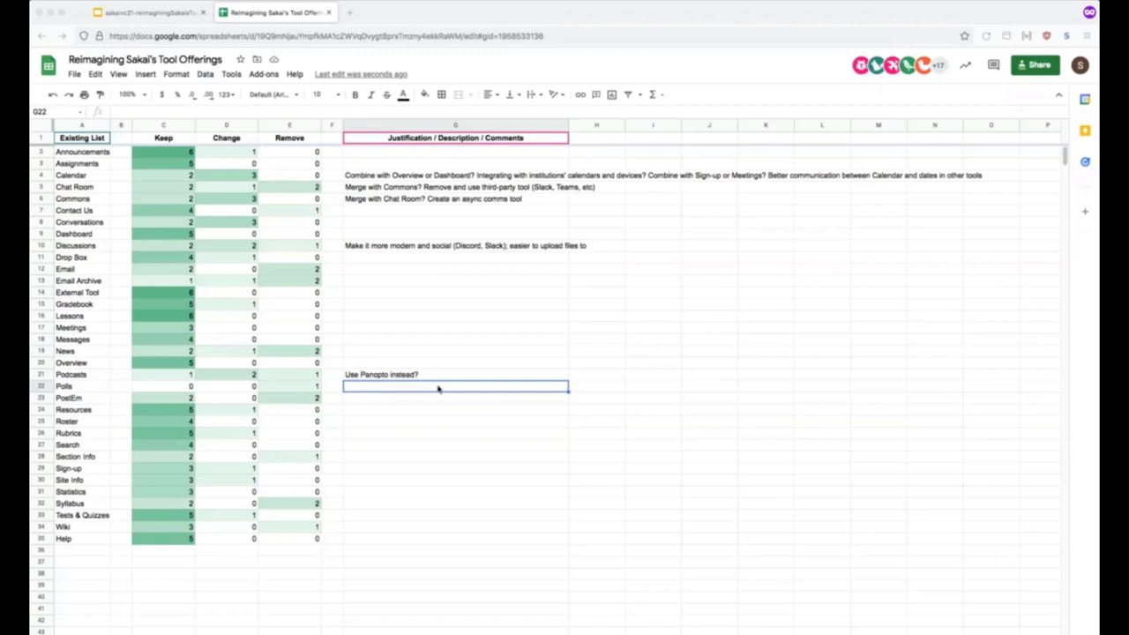
mouse_move(440, 385)
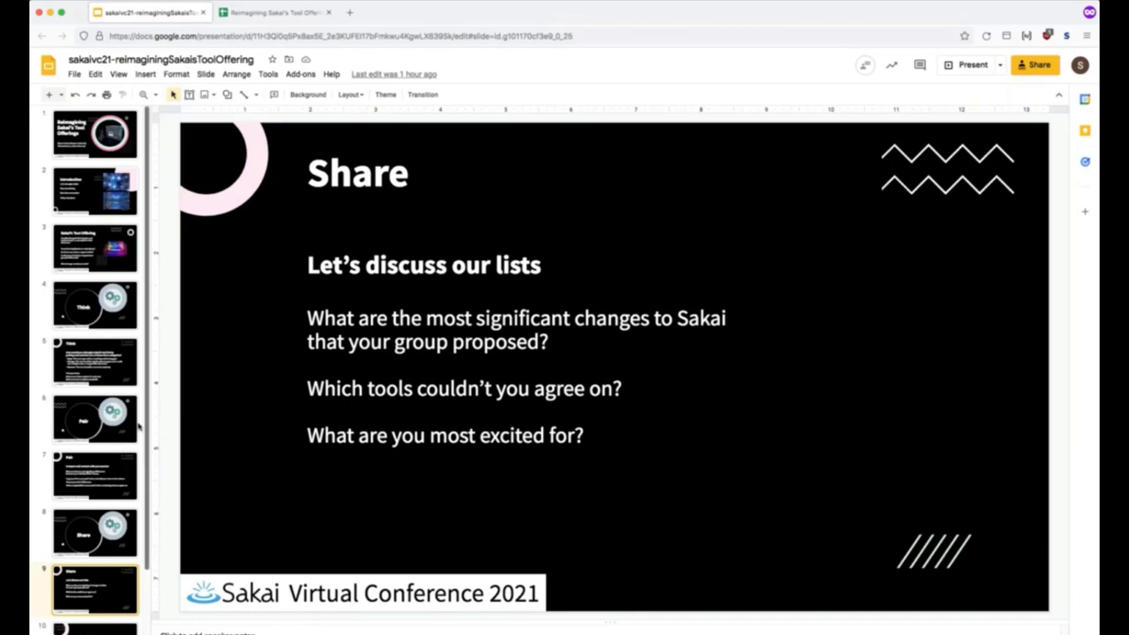
Show the closing slide inviting attendees to conduct this exercise at their institution.
left_click(96, 561)
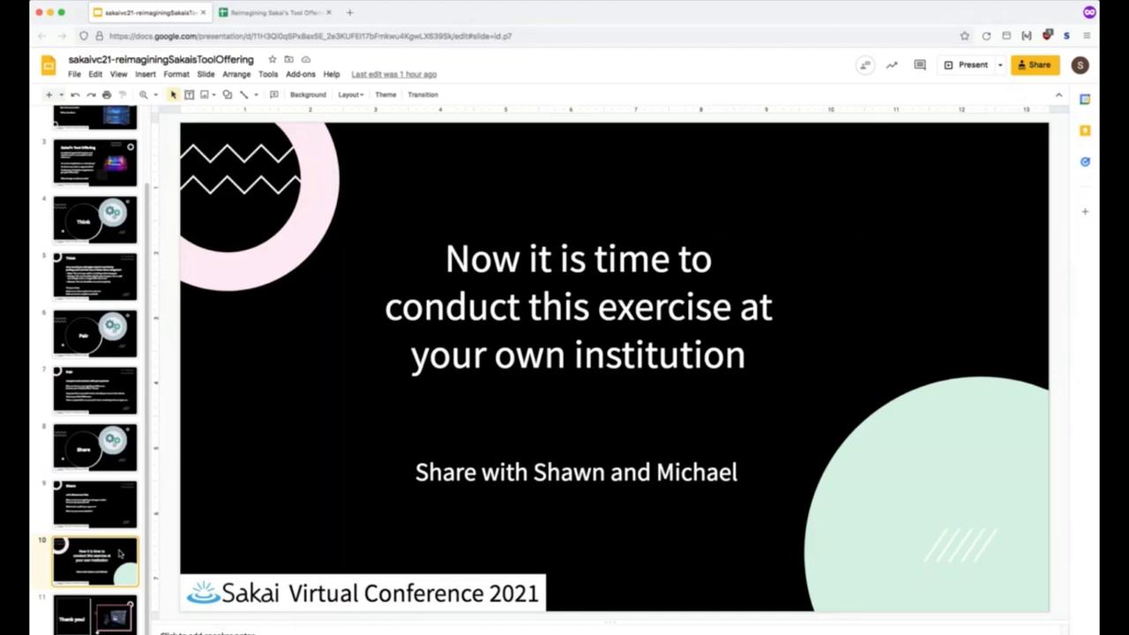
mouse_move(70, 631)
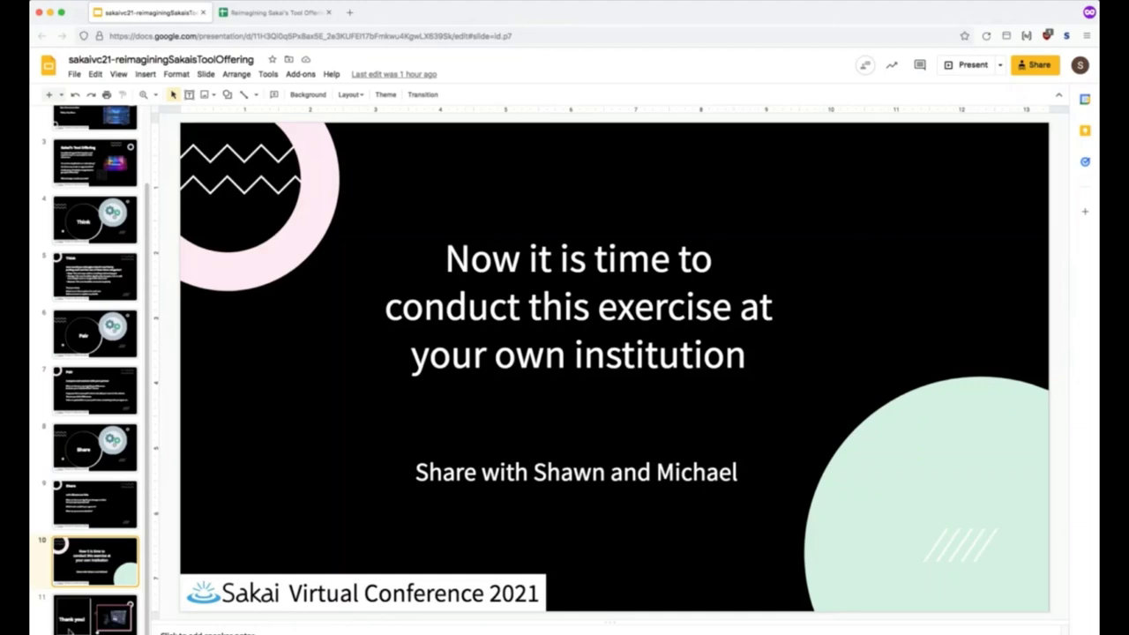